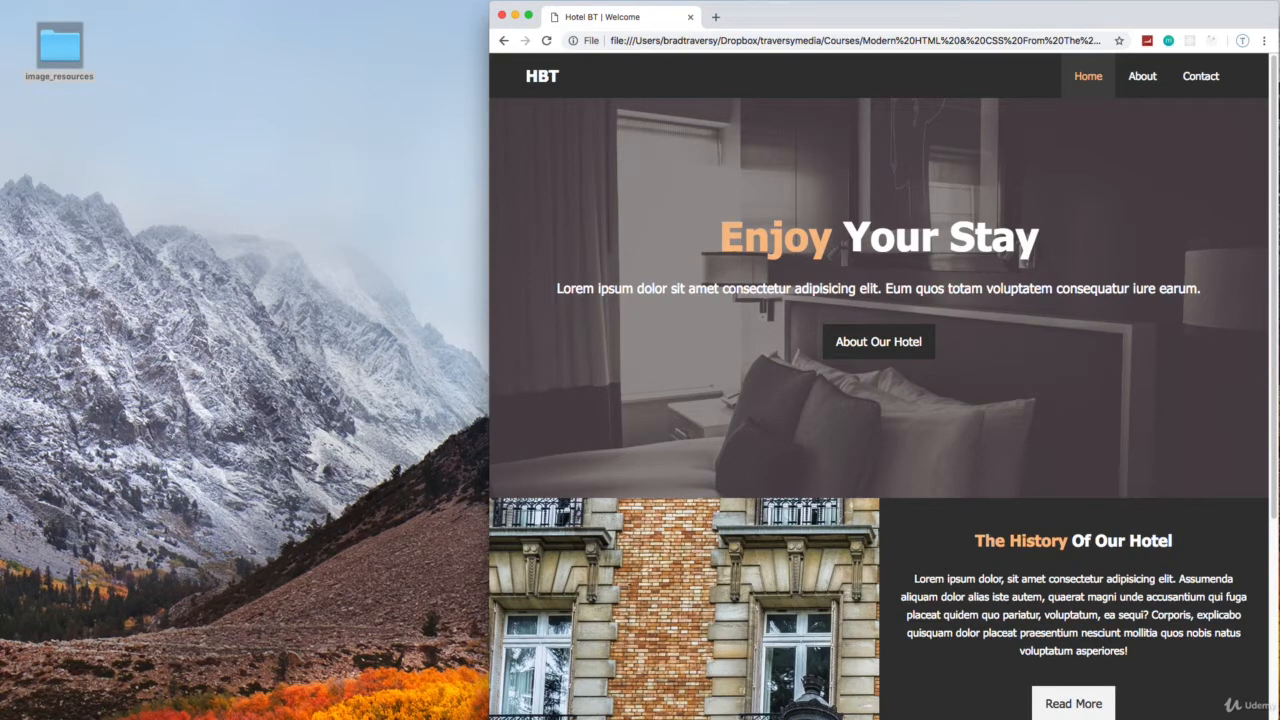
mouse_move(835, 142)
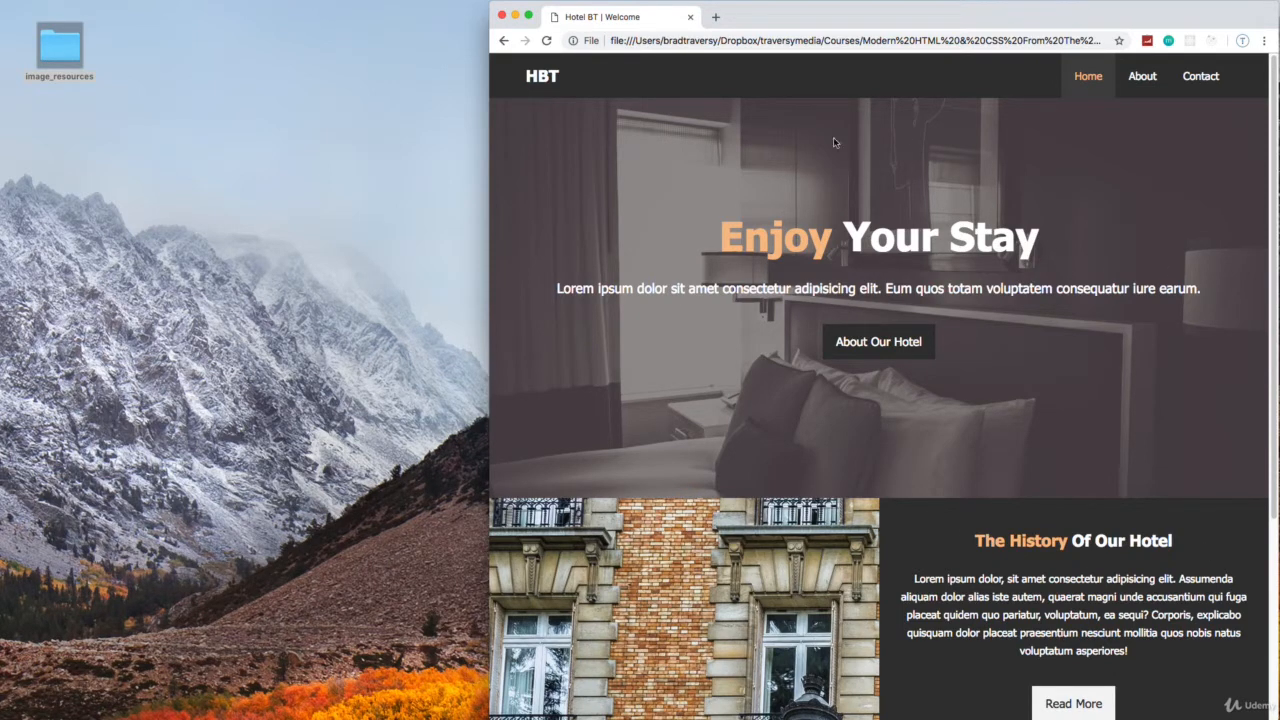
mouse_move(997, 373)
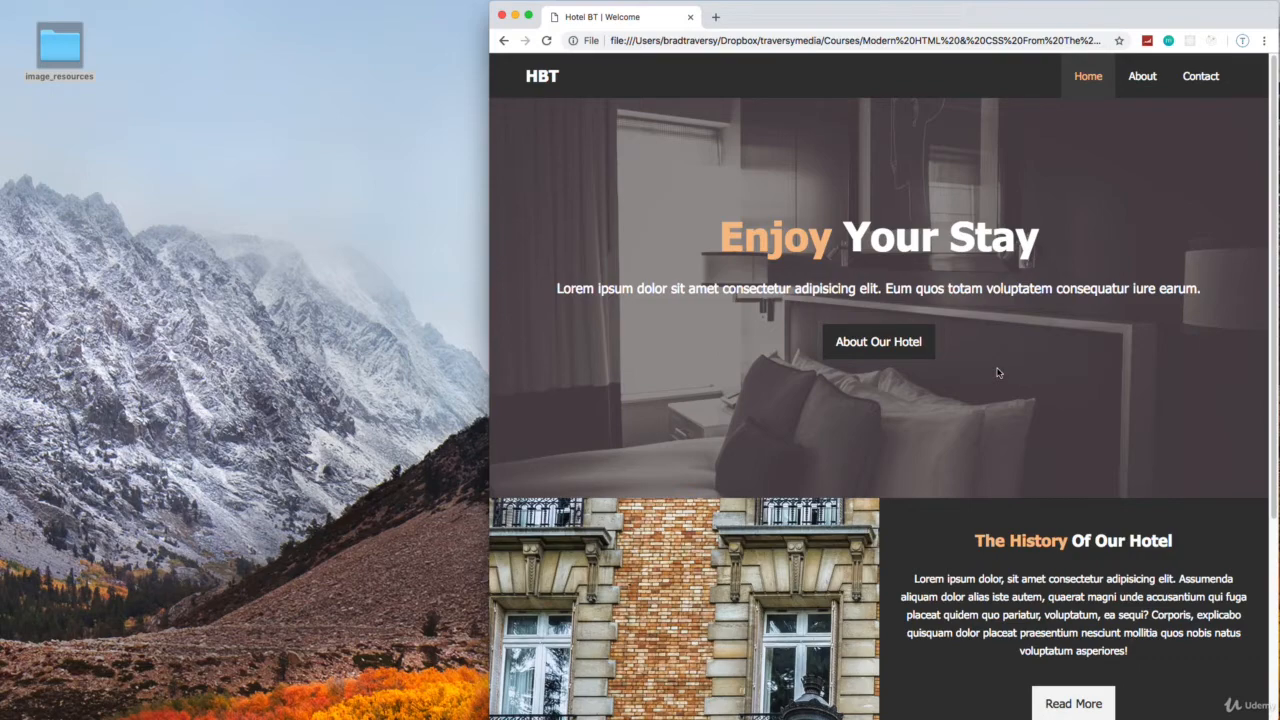
- Open a new tab and search Google for 'bootstrap themes'
scroll("down", 3)
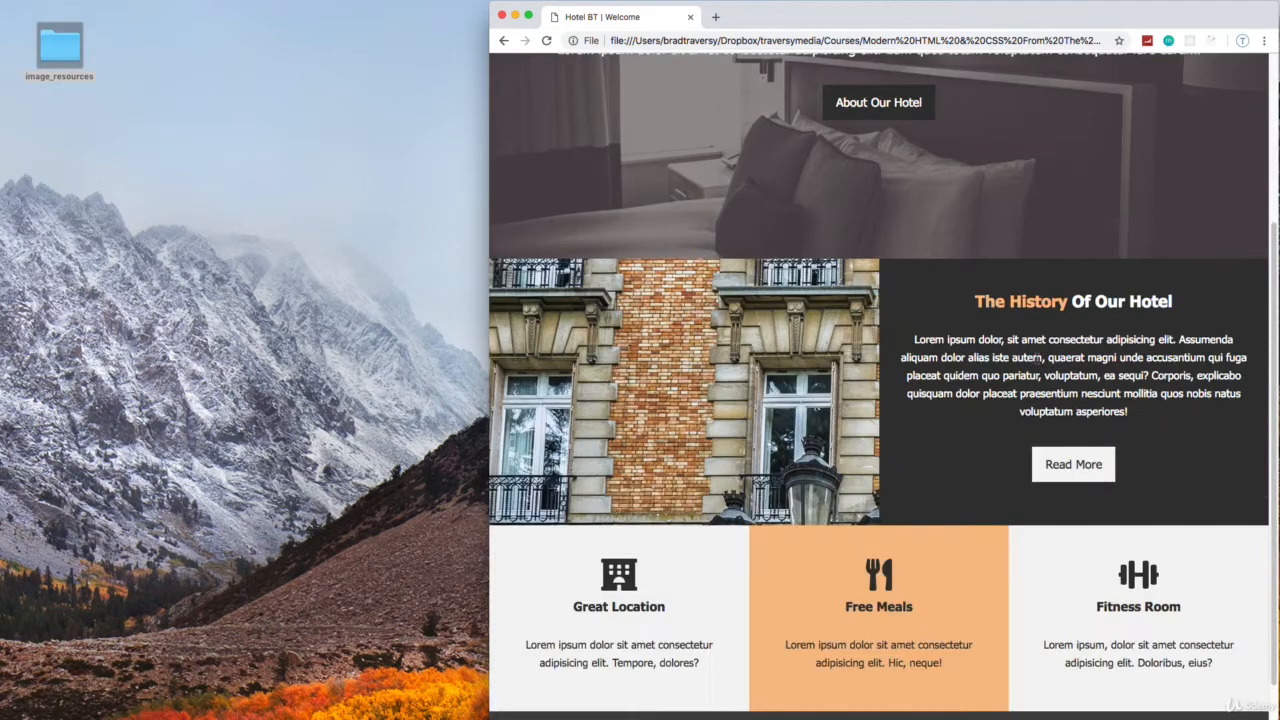
scroll("up", 3)
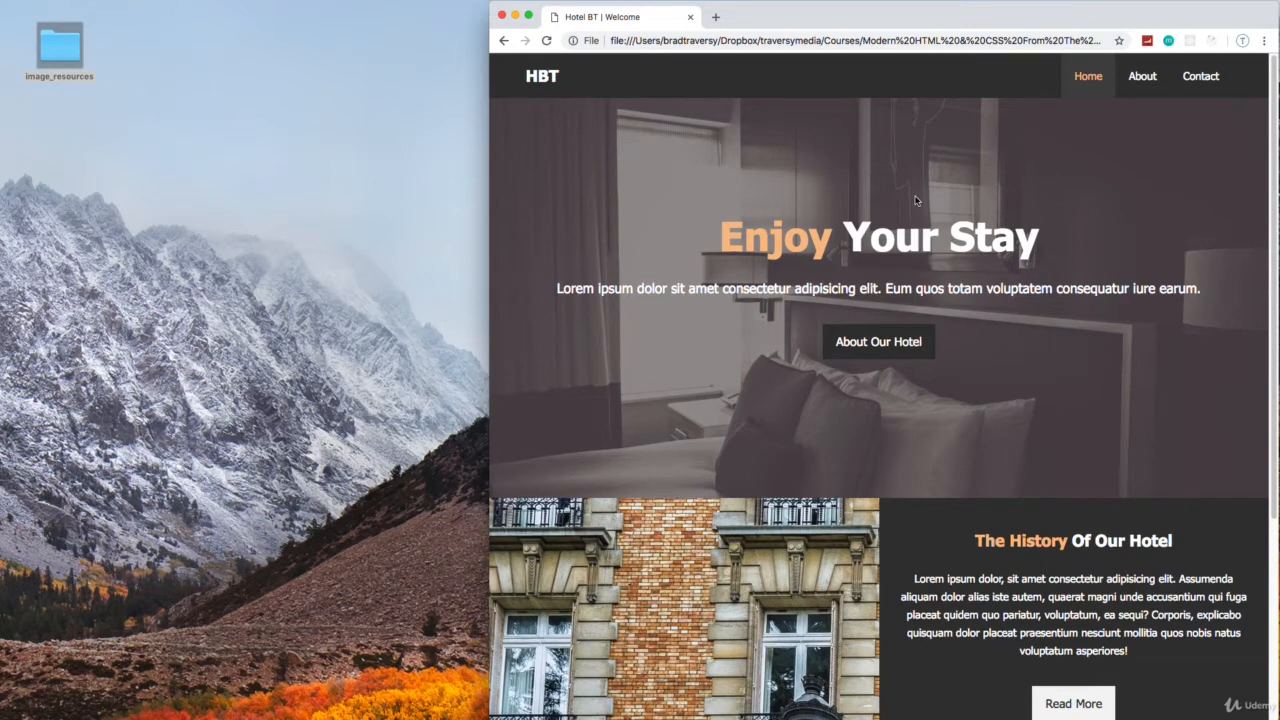
mouse_move(898, 180)
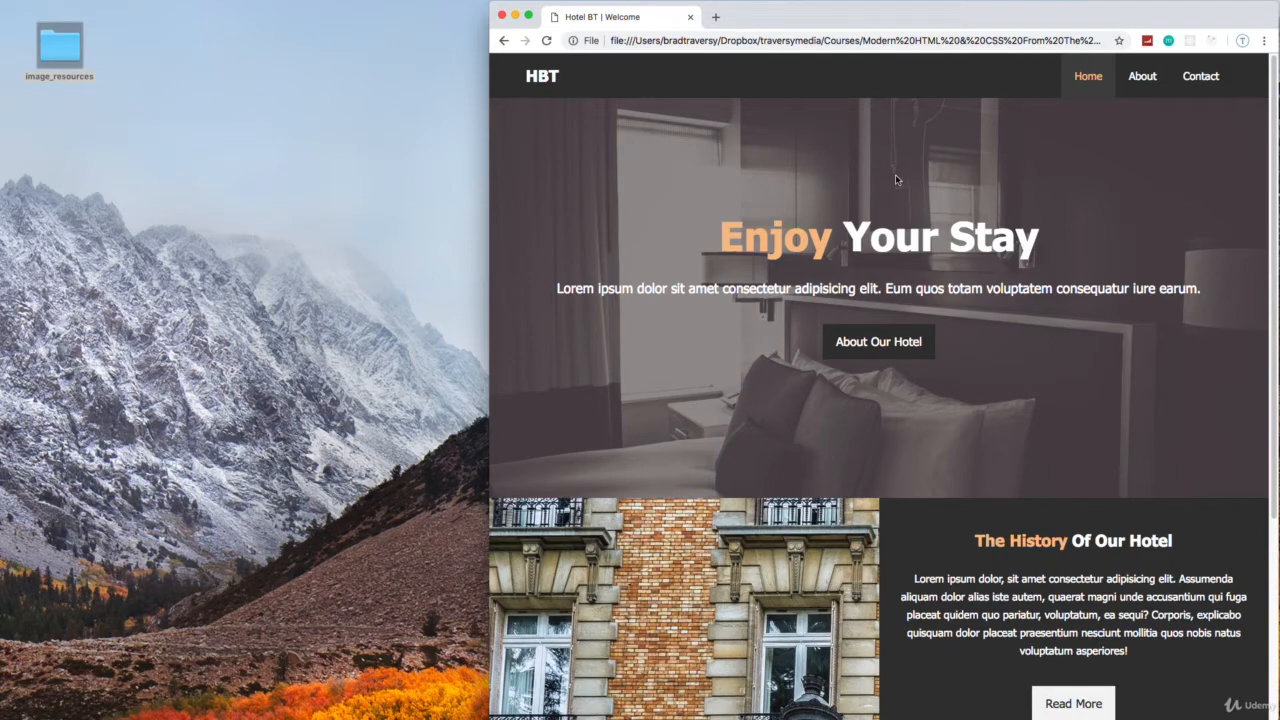
mouse_move(760, 33)
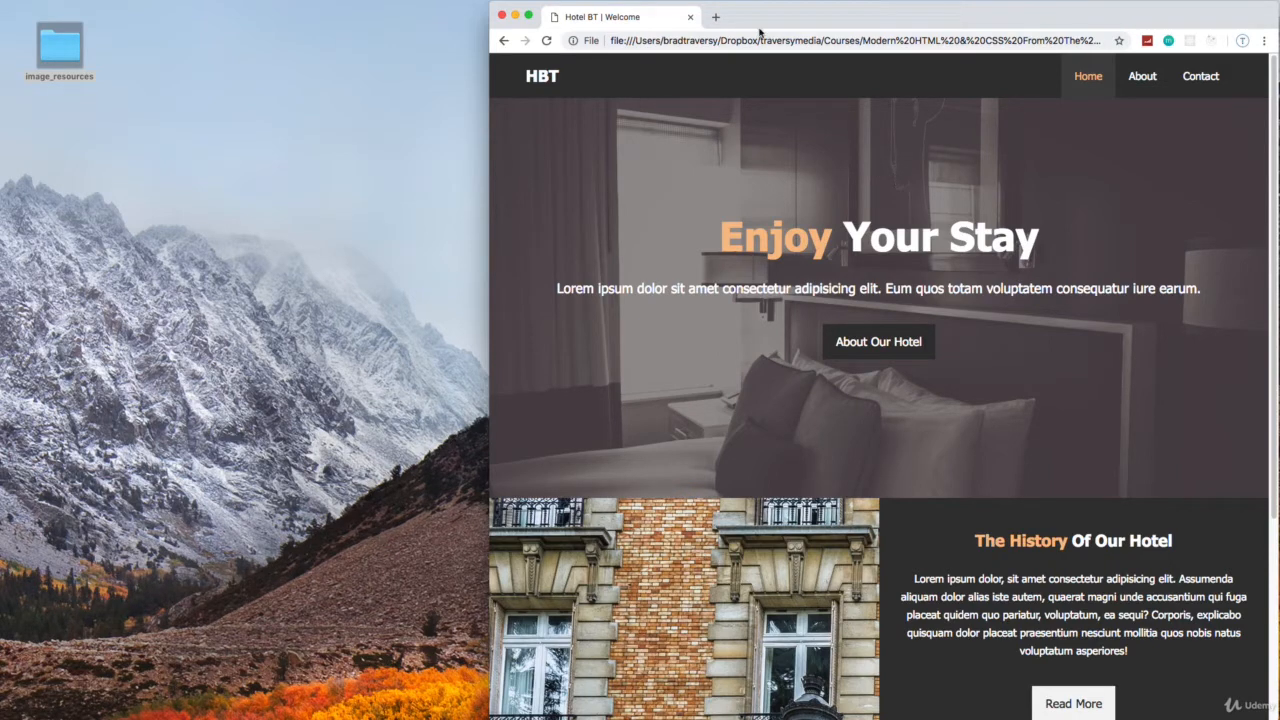
left_click(715, 17)
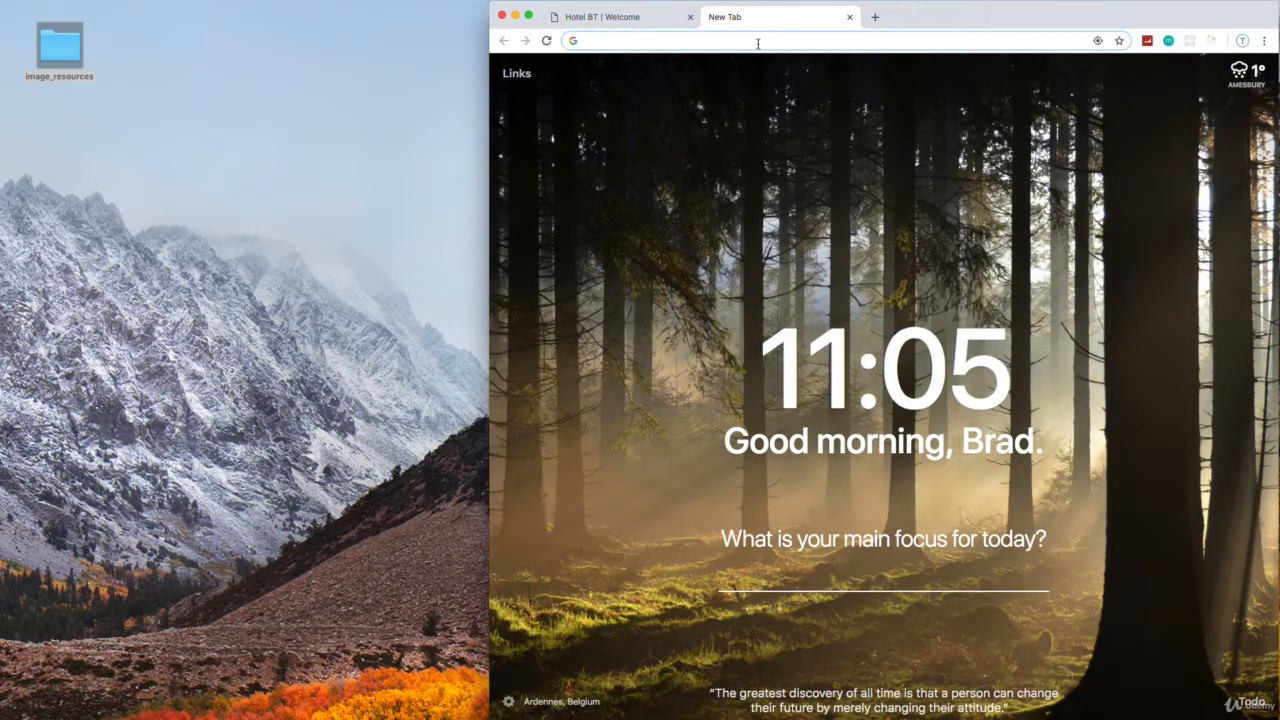
type("bootstrap+themes&oq=bootstrap+theme&aqs=chrome.0.69i59j69i57j69i60l3j0.11...")
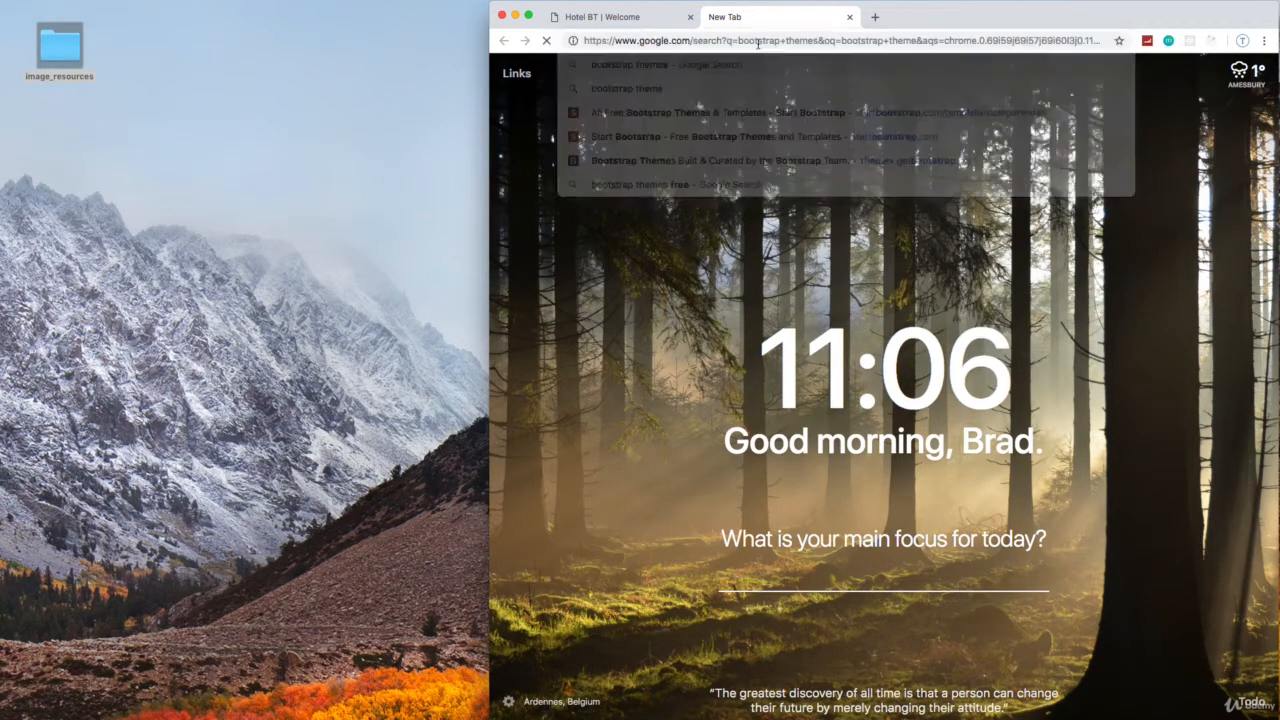
key("Return")
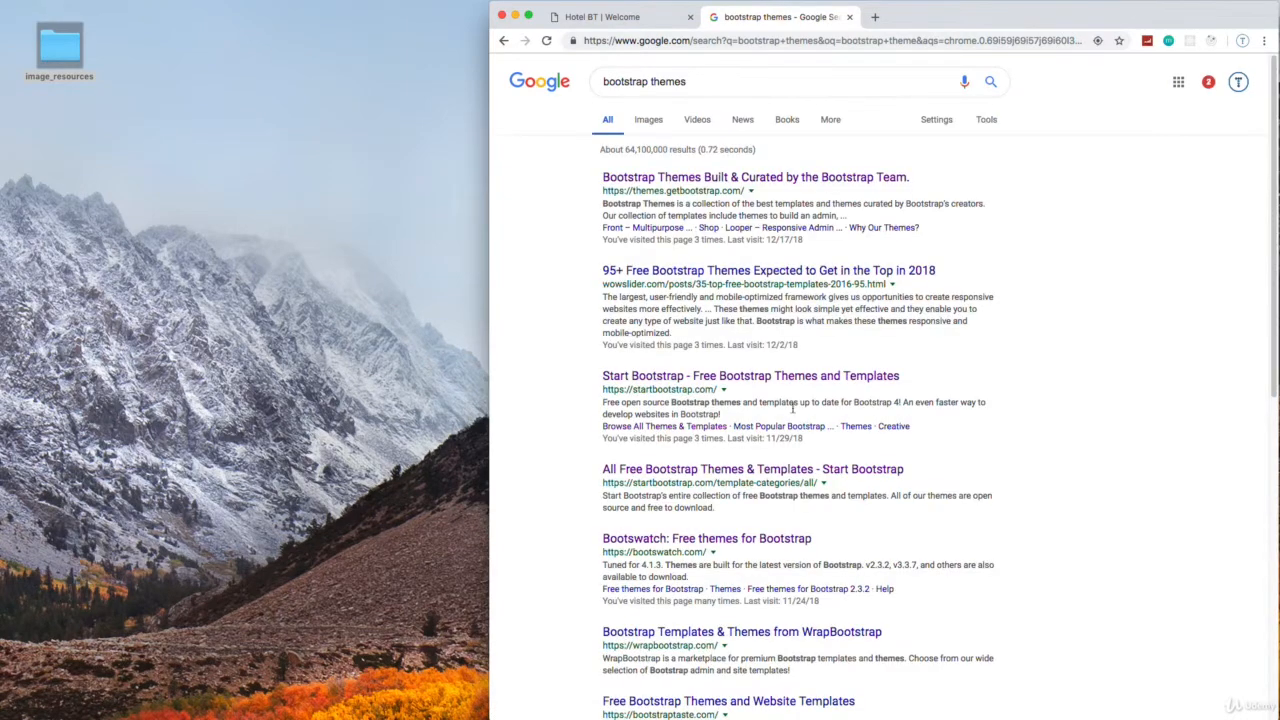
mouse_move(755, 177)
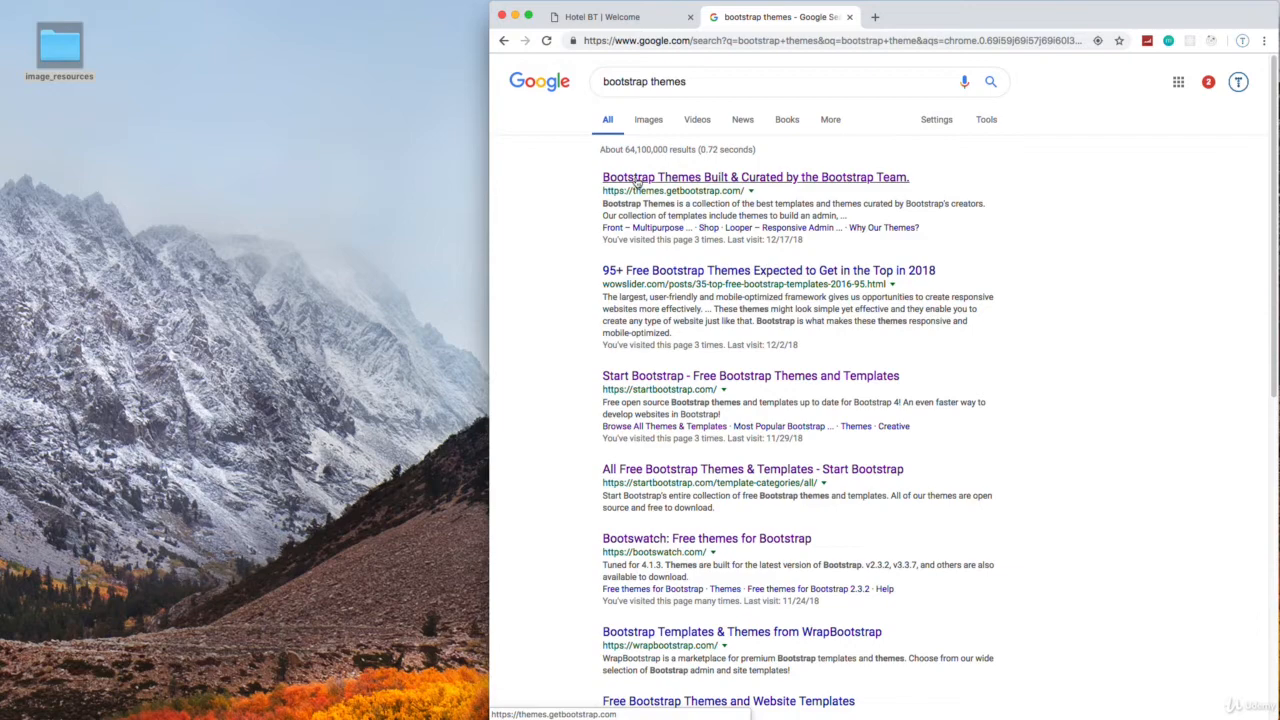
- Go to themes.getbootstrap.com, browse Latest and Popular, and open the Spyre theme
left_click(754, 177)
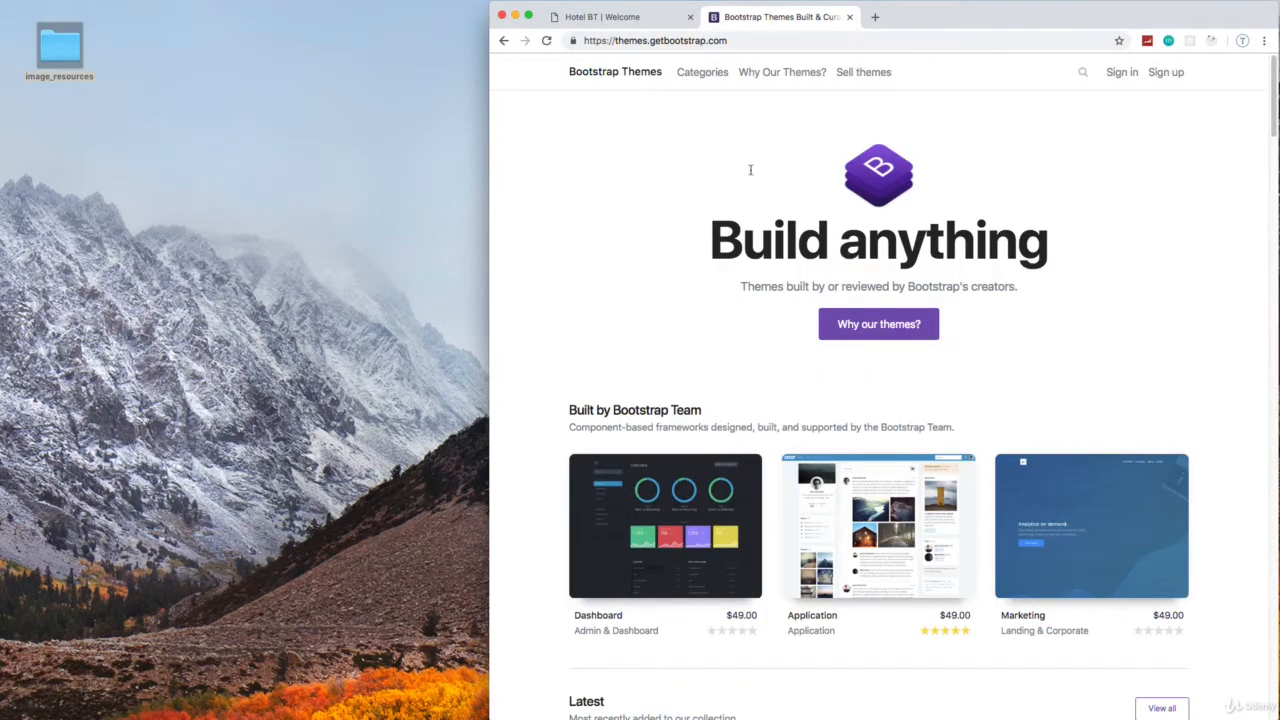
scroll("down", 3)
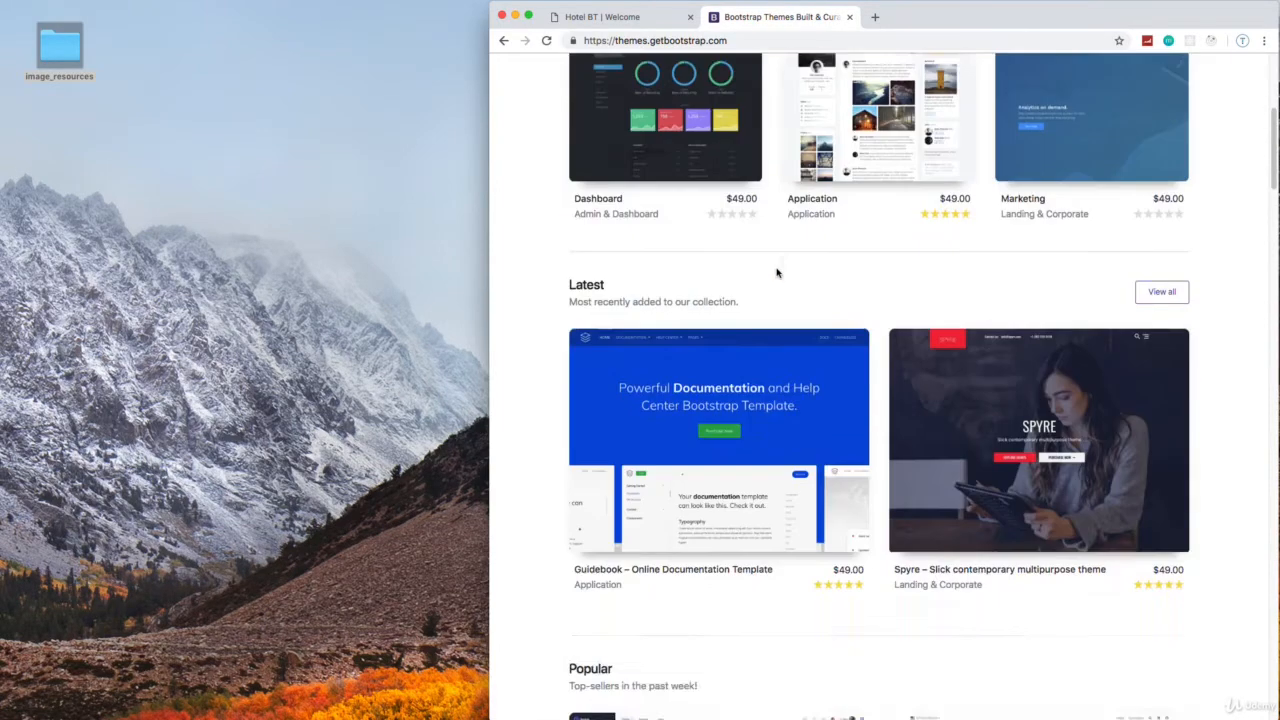
scroll("down", 3)
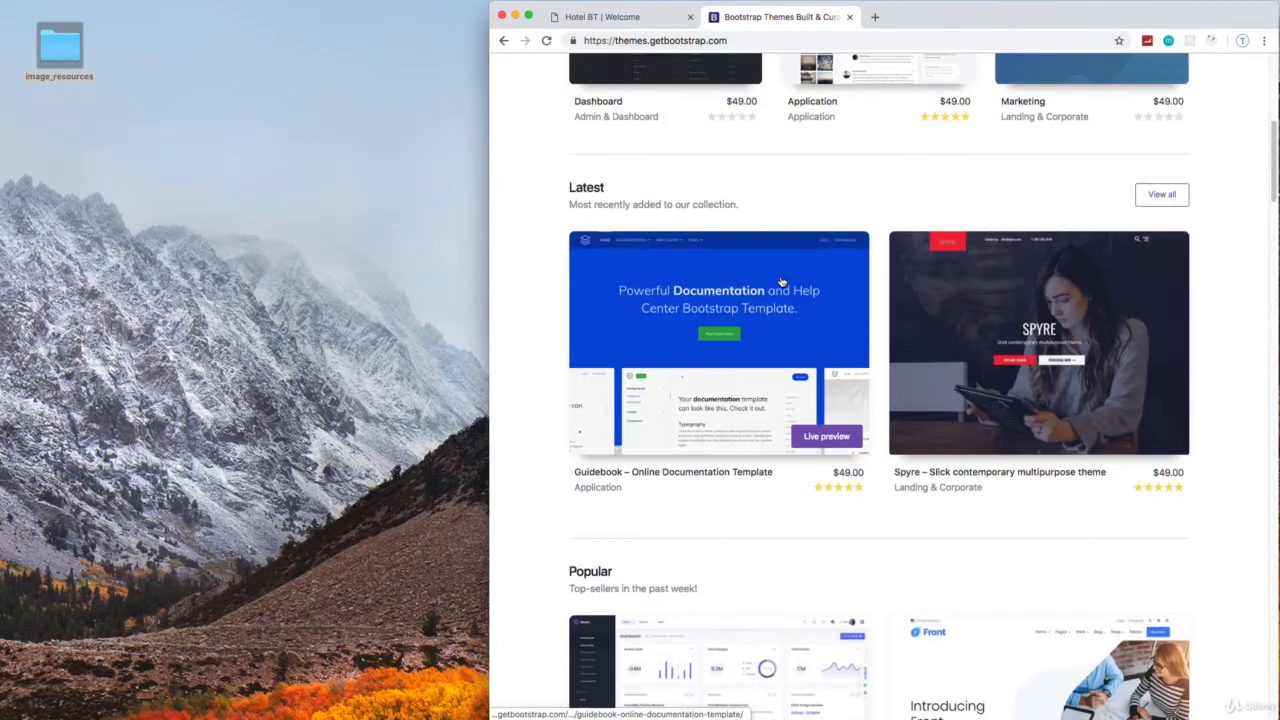
scroll("down", 3)
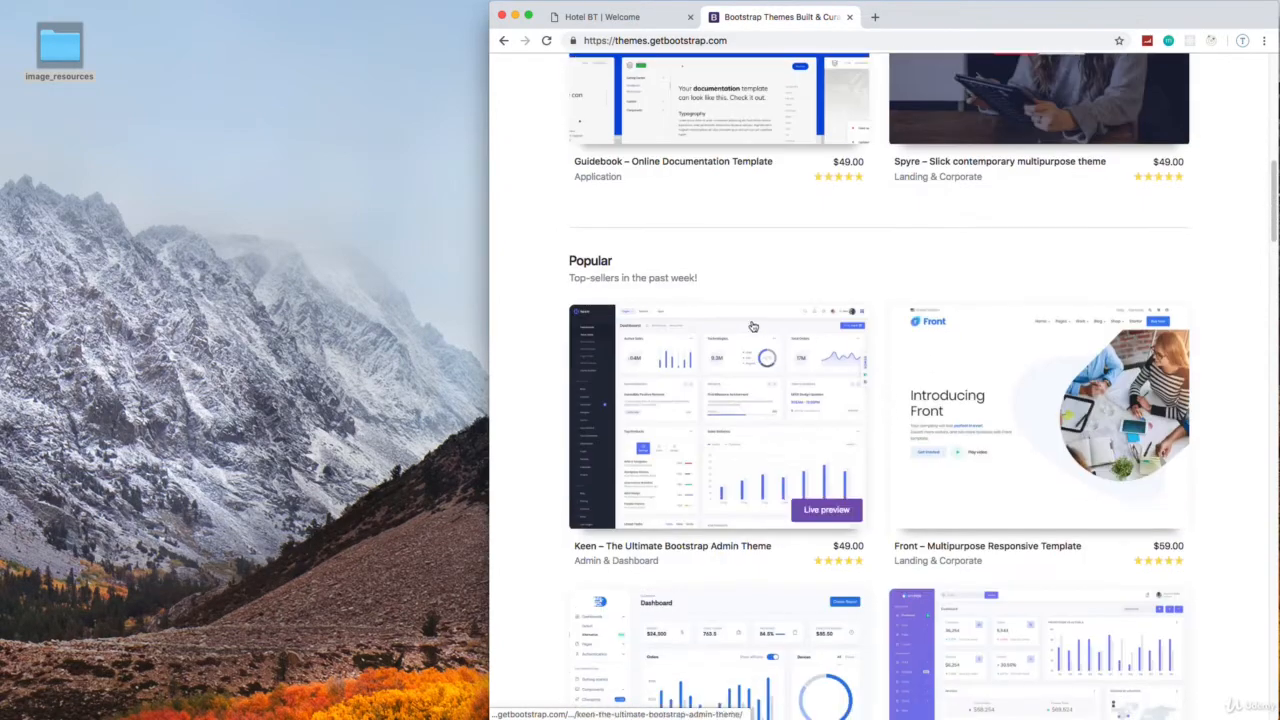
mouse_move(1085, 634)
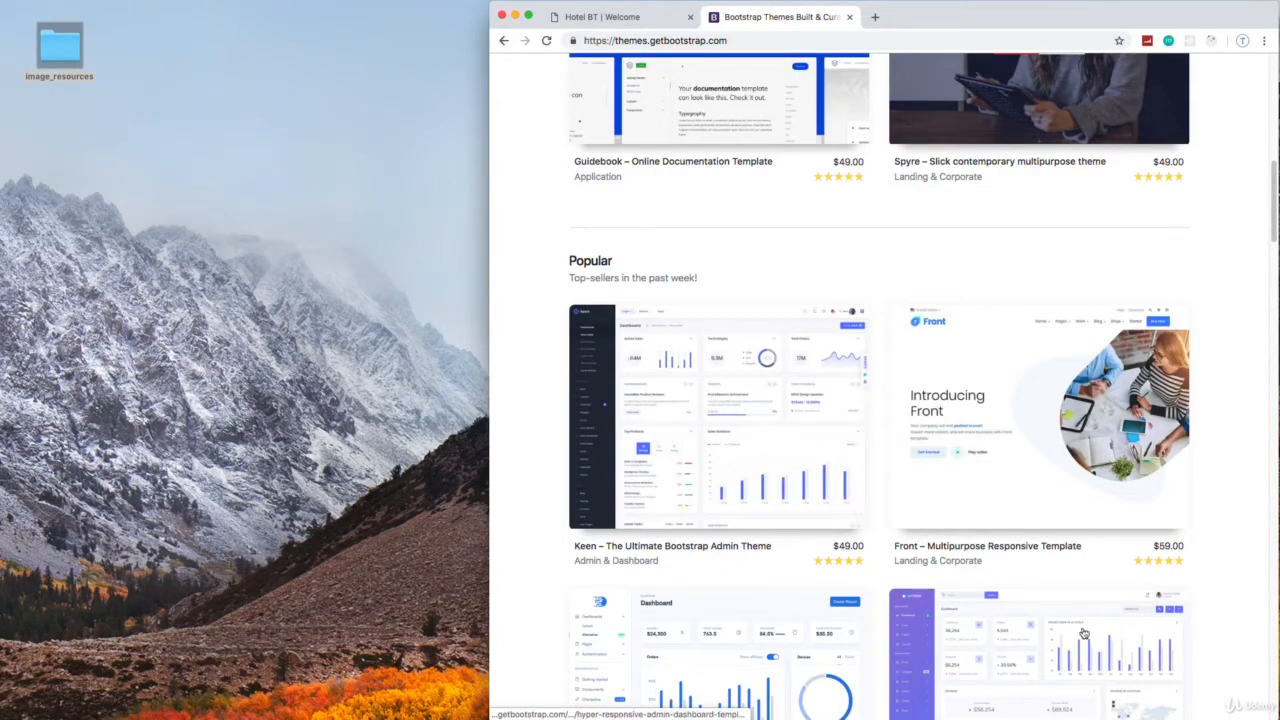
scroll("up", 3)
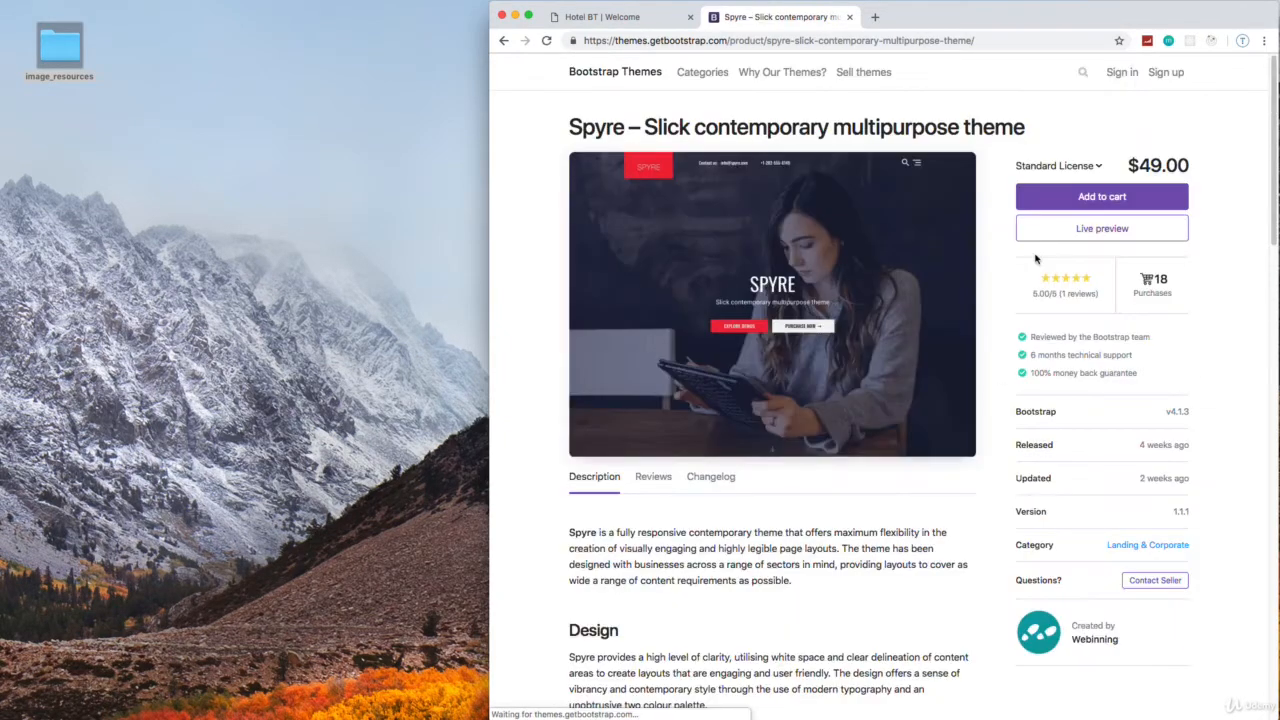
mouse_move(1182, 148)
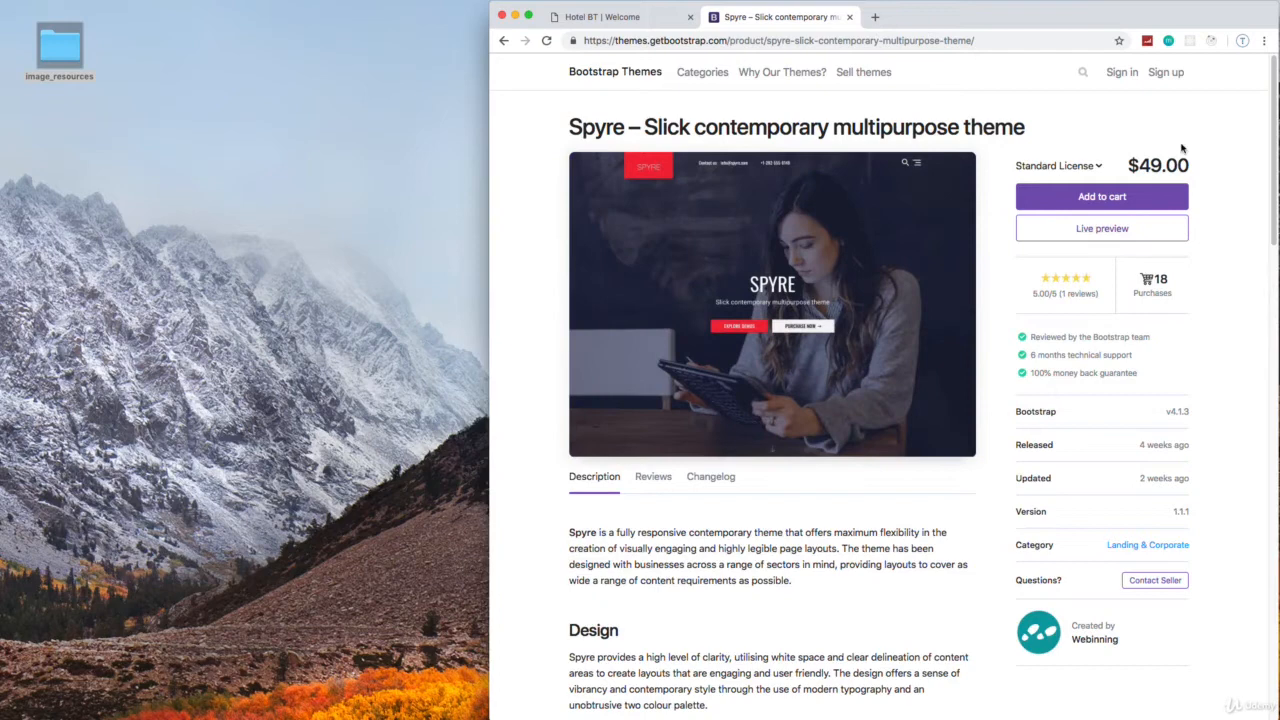
mouse_move(1230, 294)
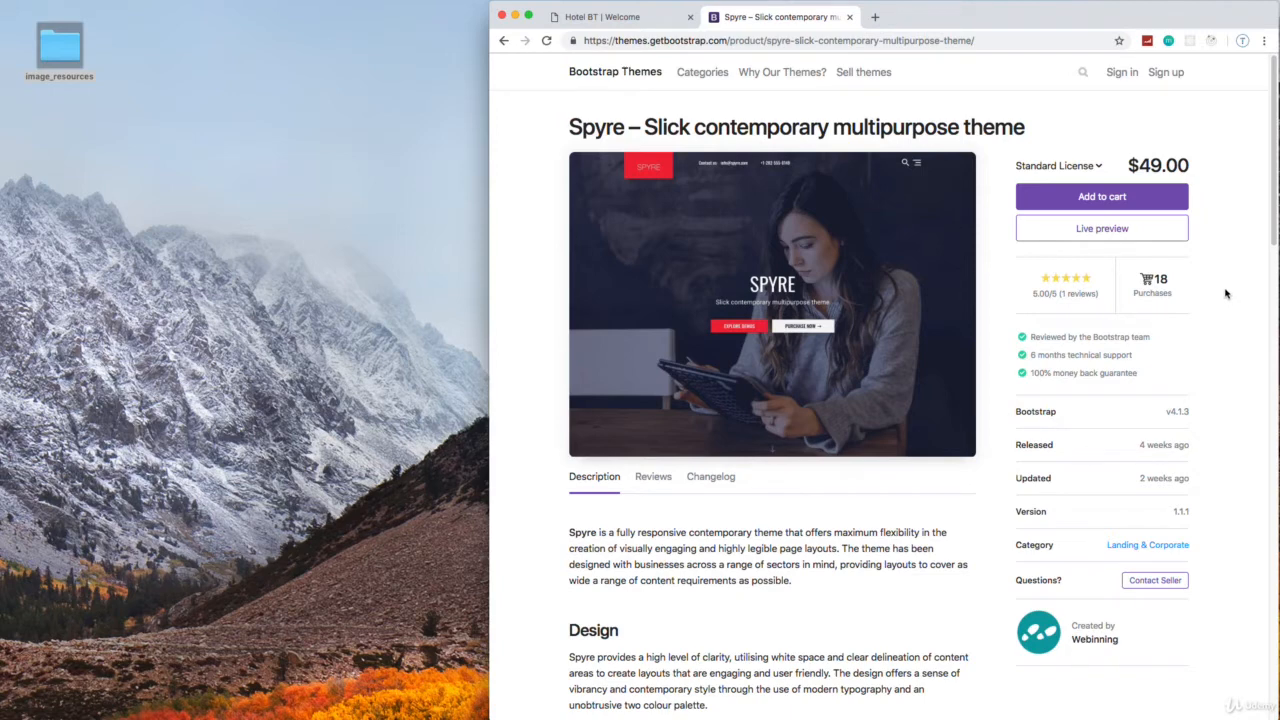
mouse_move(1101, 228)
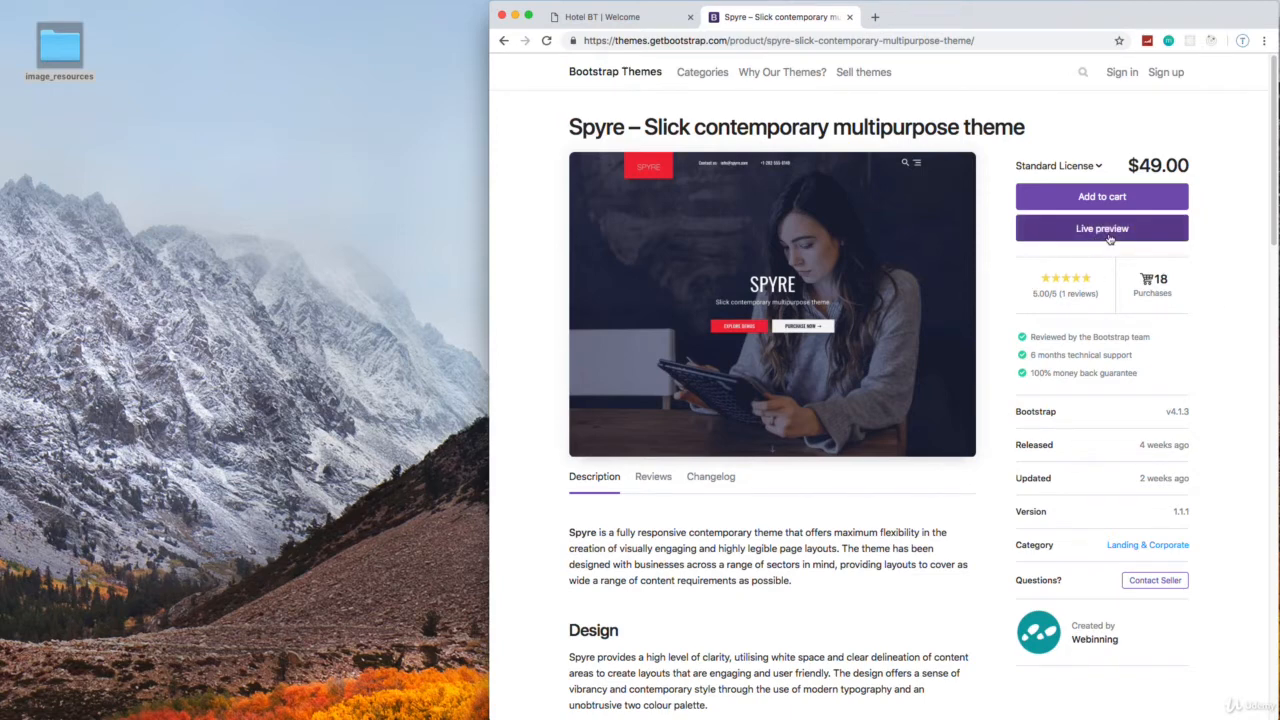
left_click(1101, 228)
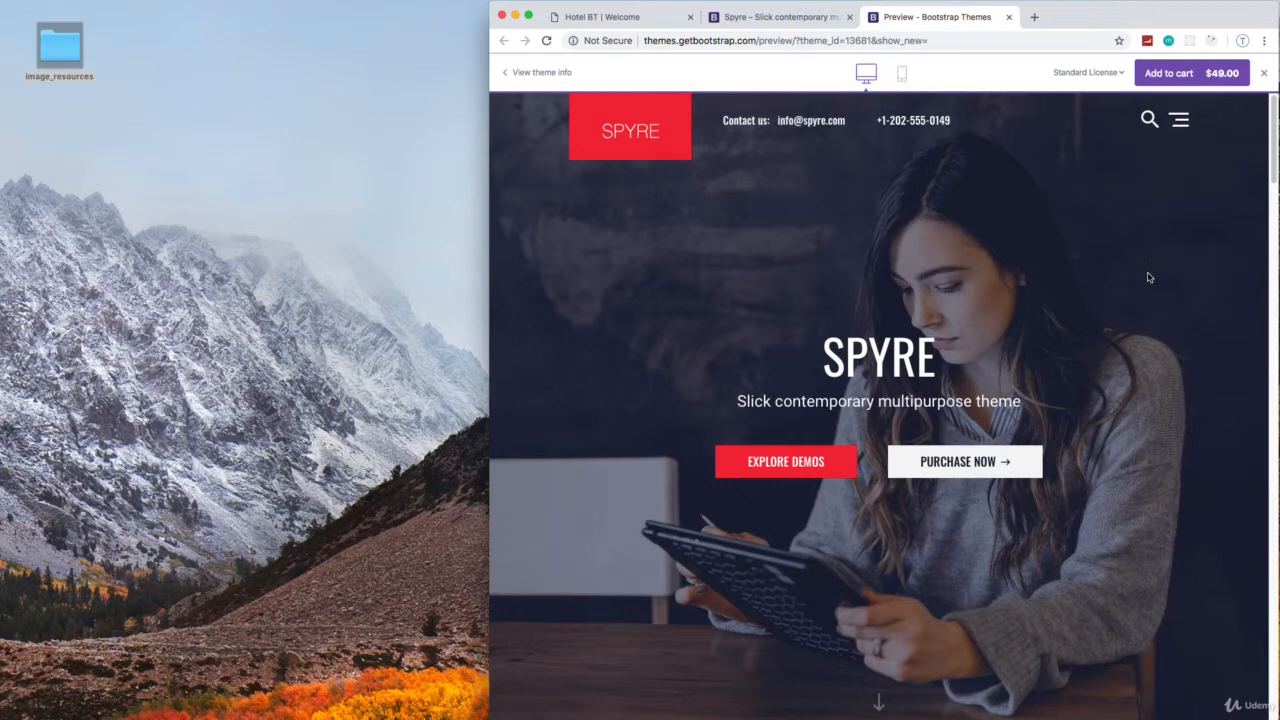
mouse_move(918, 207)
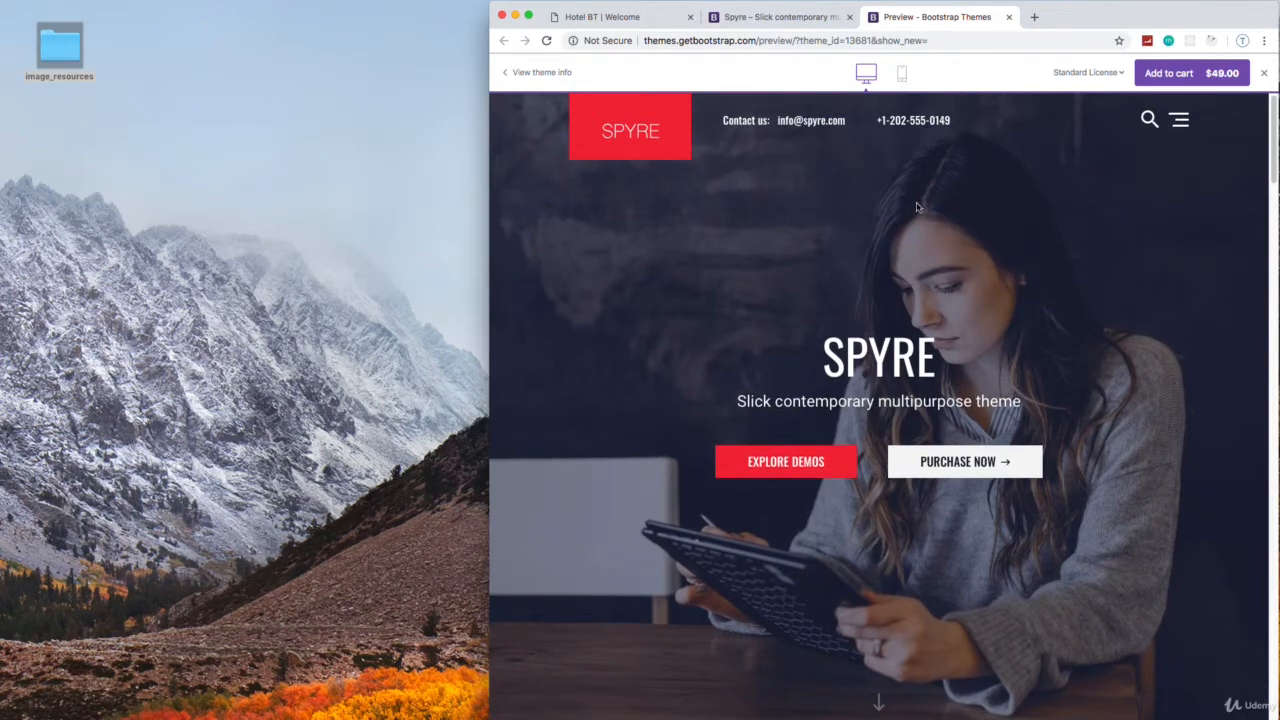
mouse_move(625, 112)
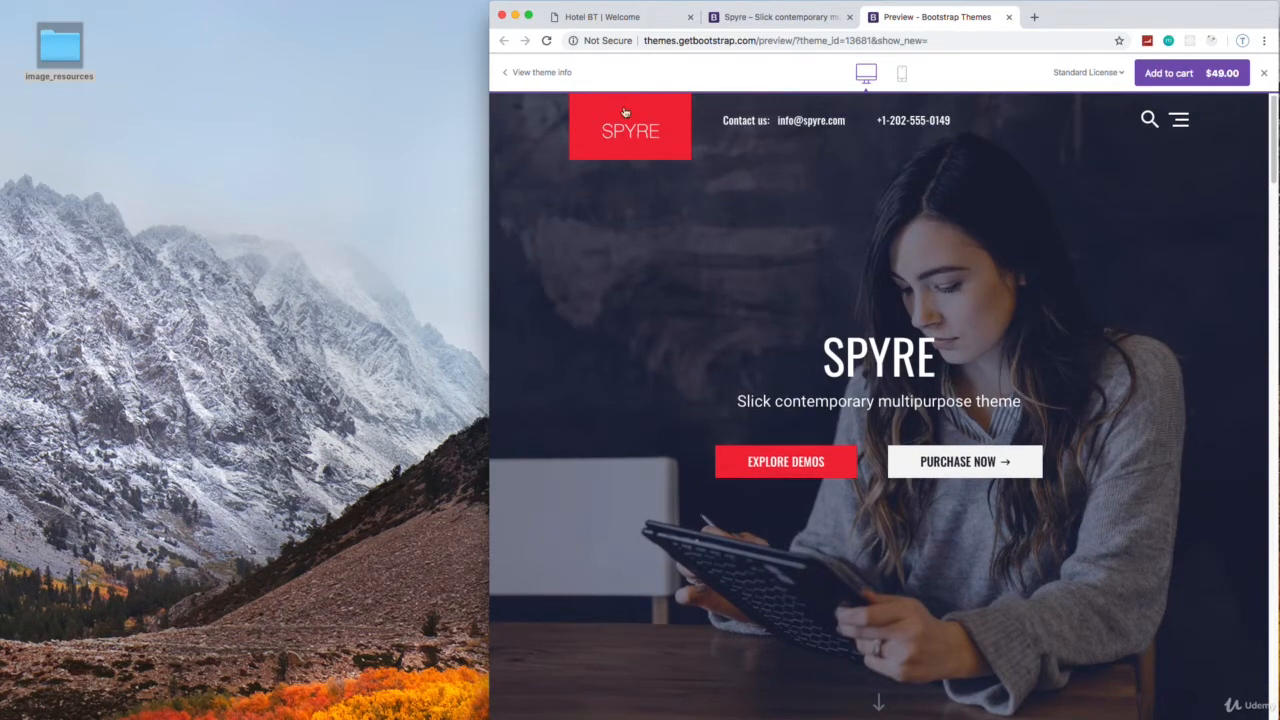
mouse_move(1192, 316)
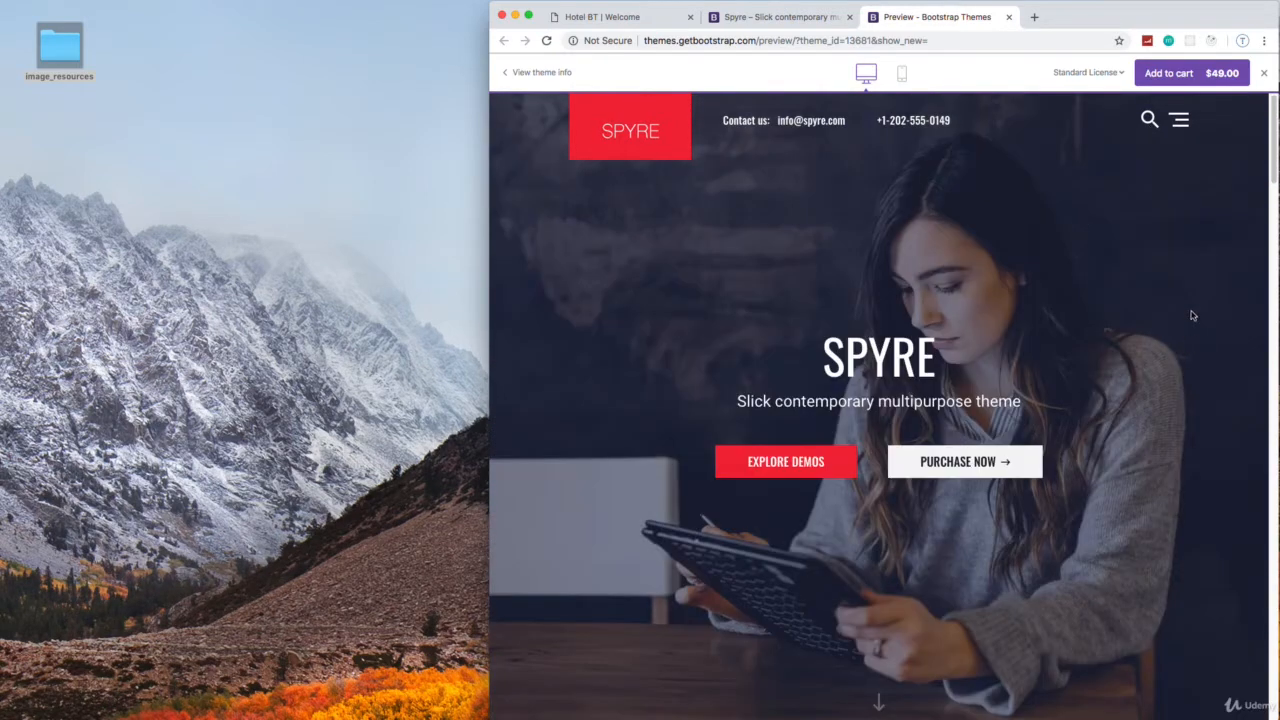
mouse_move(672, 255)
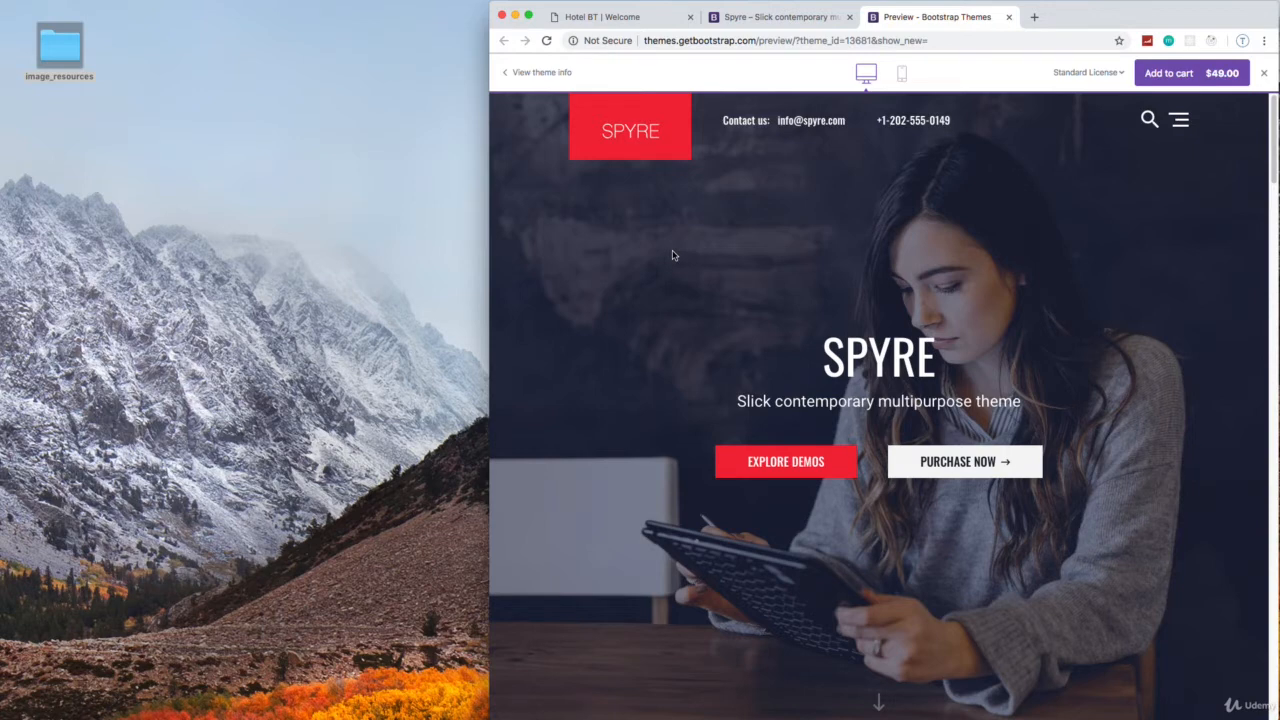
mouse_move(704, 513)
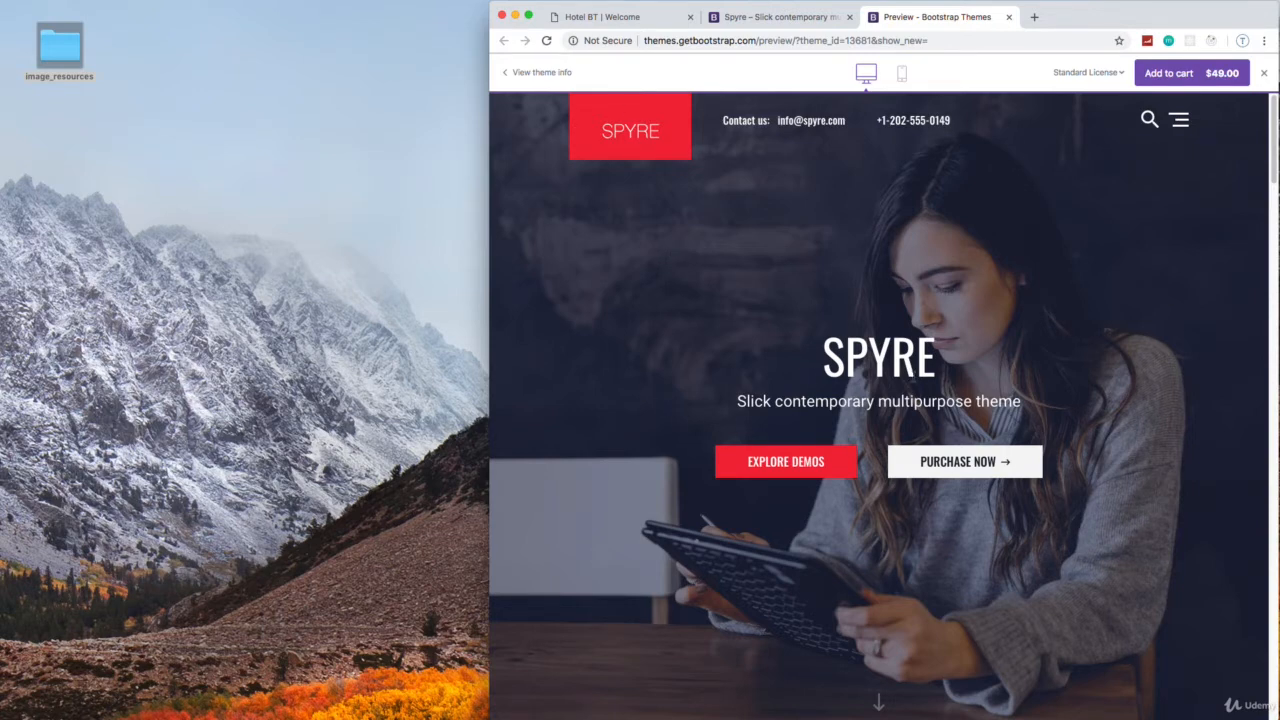
- Scroll the Spyre preview past Main Features and the red banner to Demo Pages
scroll("down", 3)
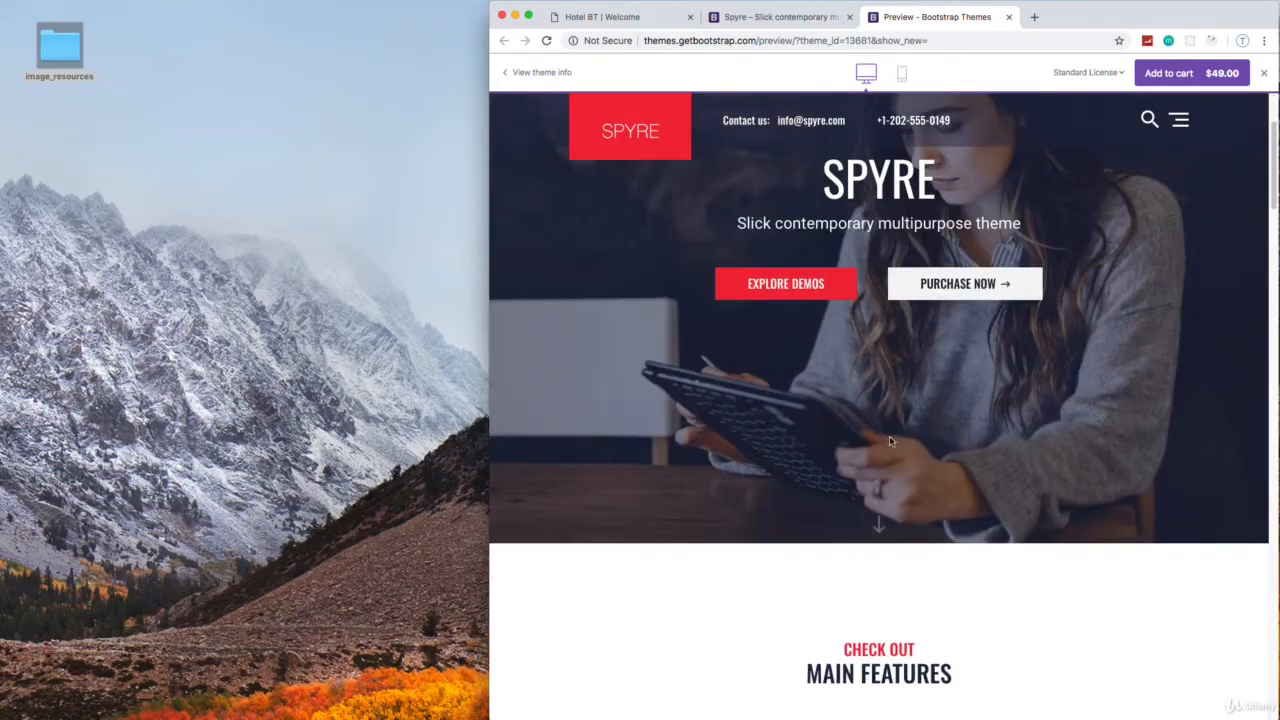
scroll("down", 3)
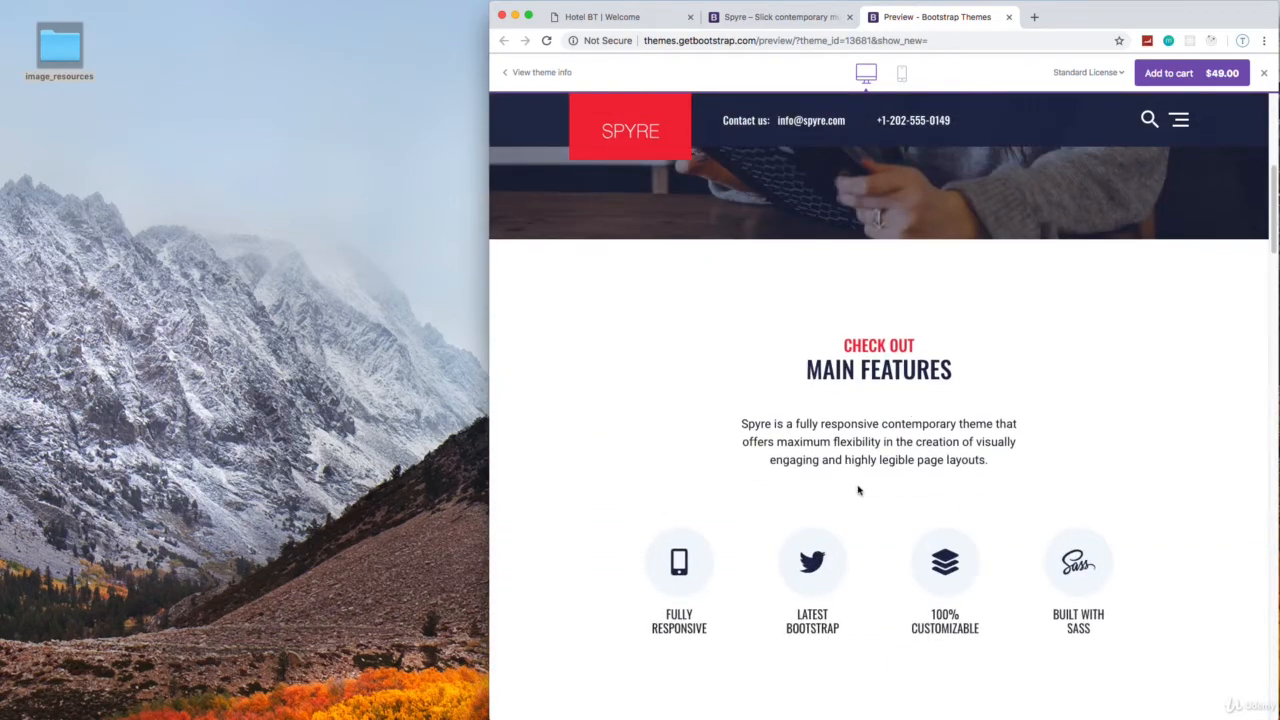
scroll("down", 3)
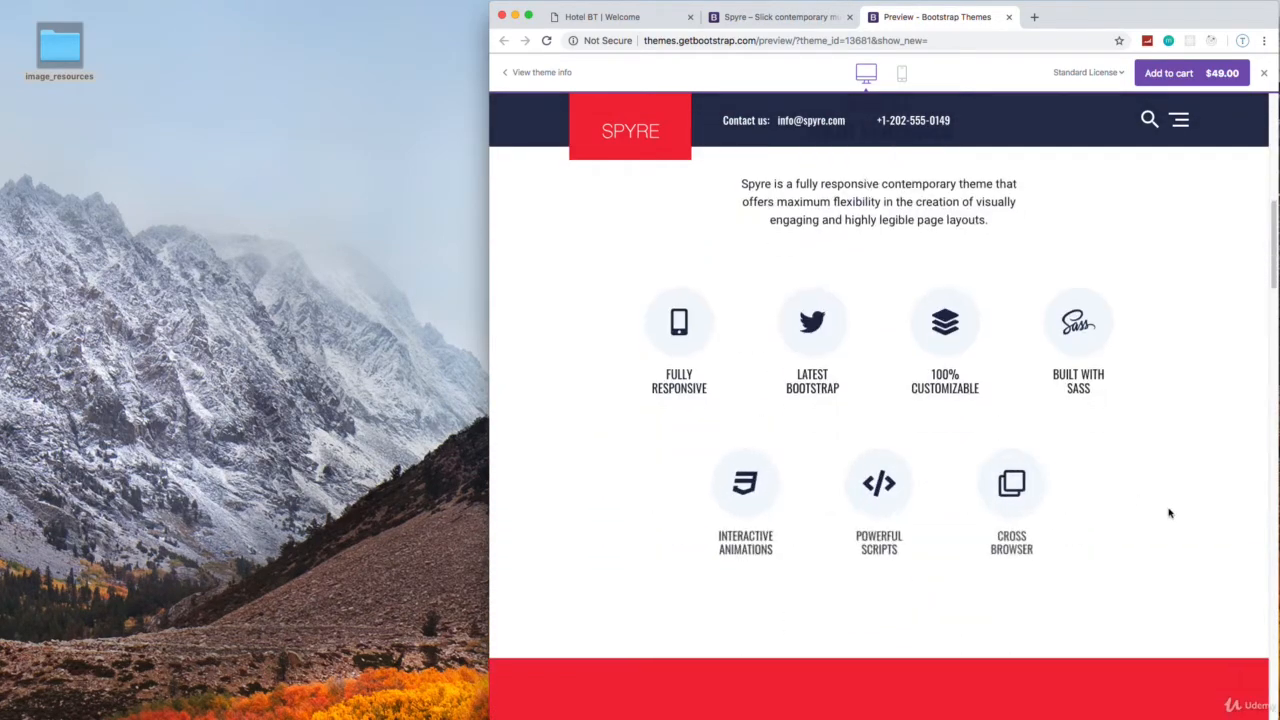
scroll("down", 3)
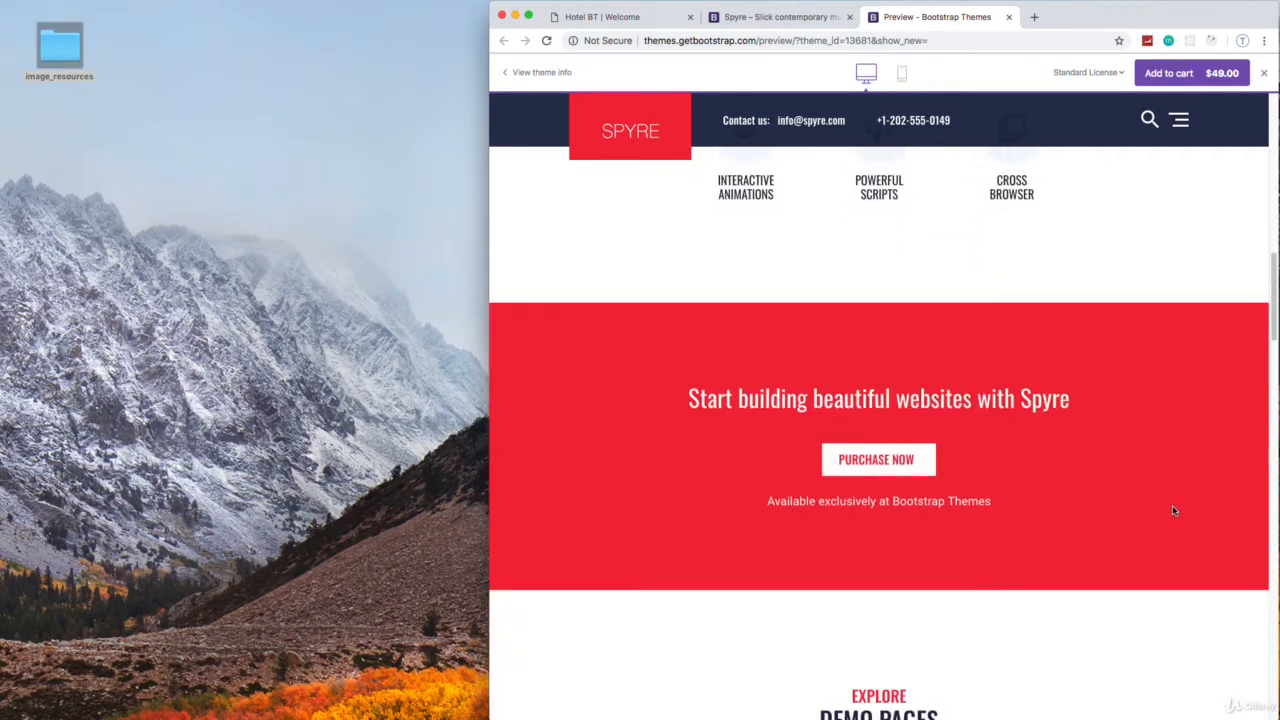
scroll("up", 3)
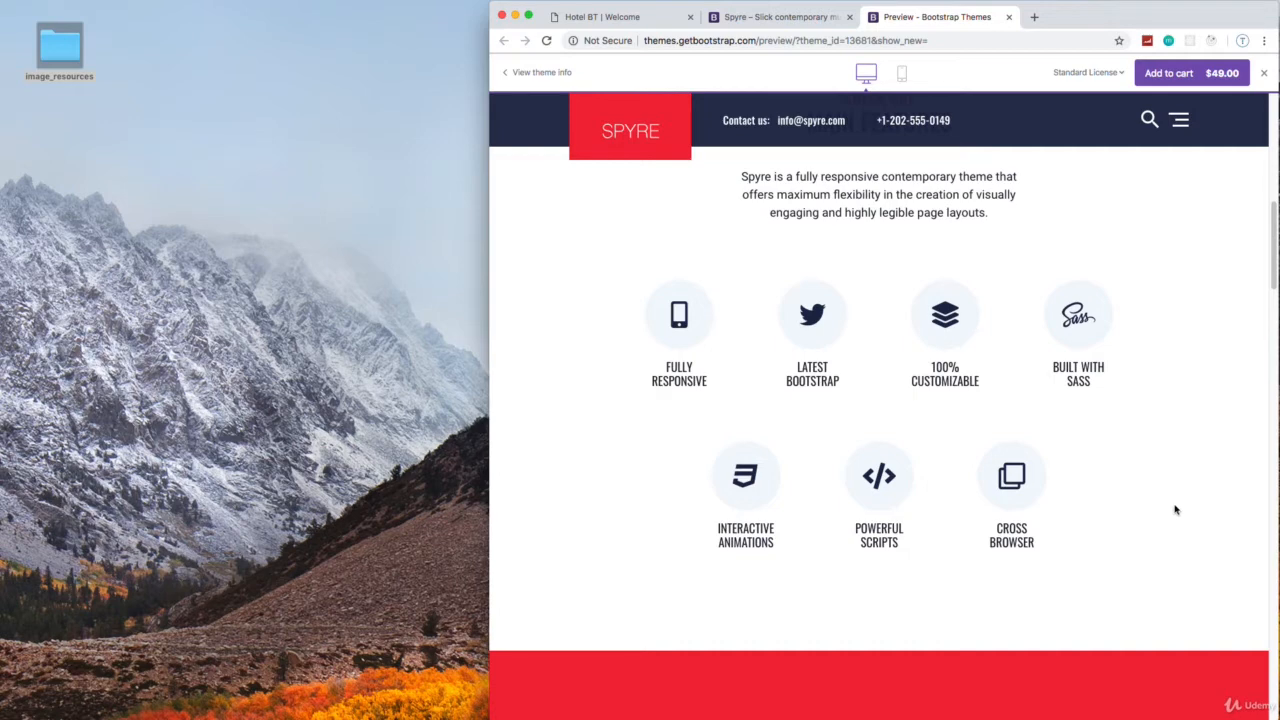
mouse_move(1160, 511)
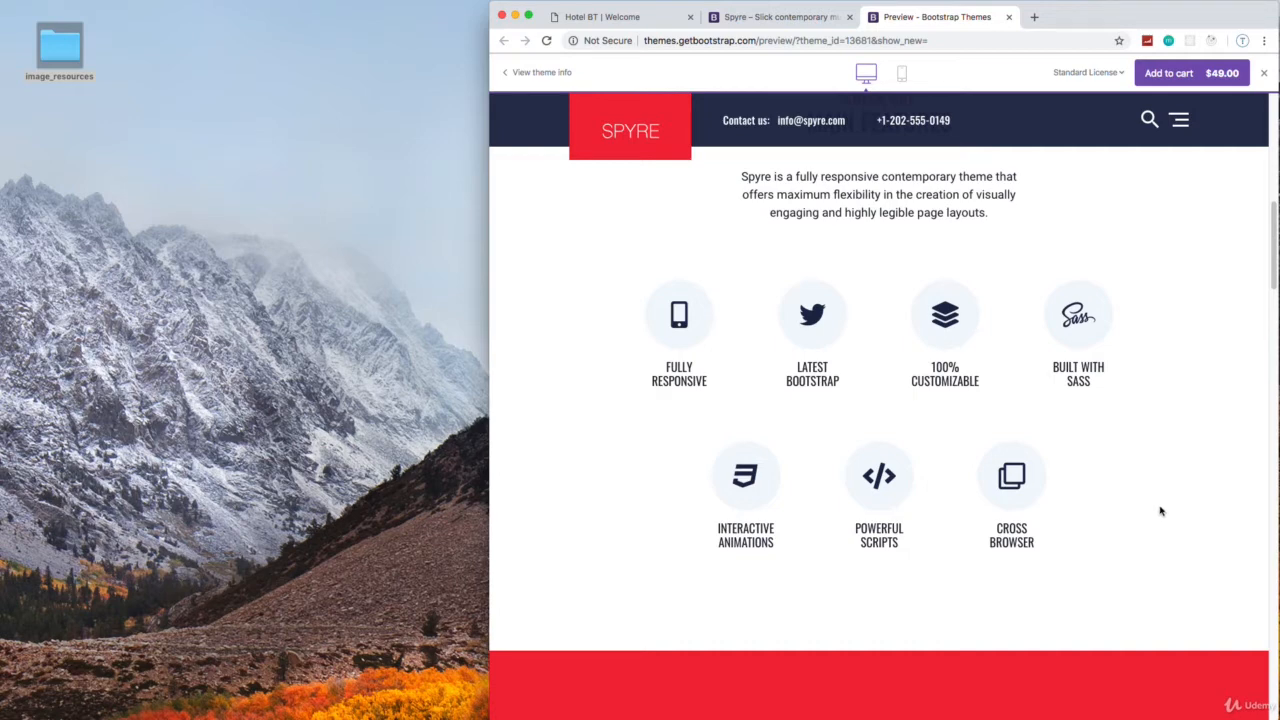
scroll("down", 3)
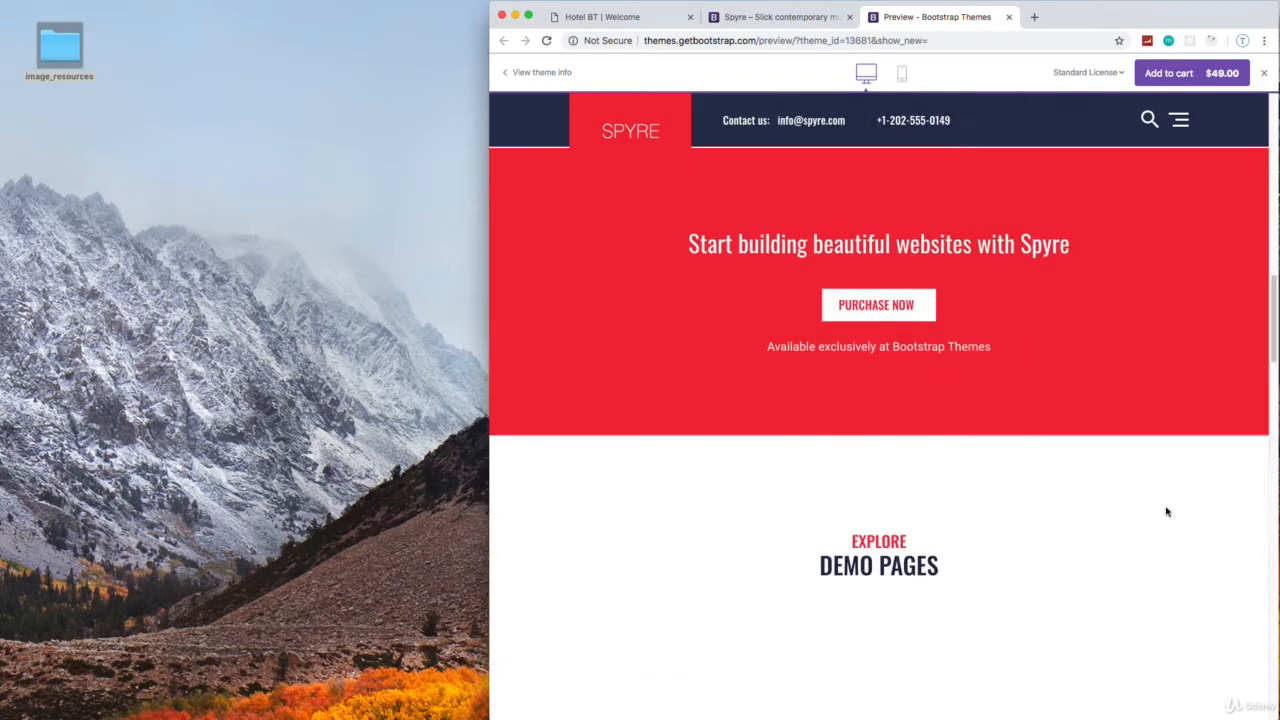
scroll("down", 3)
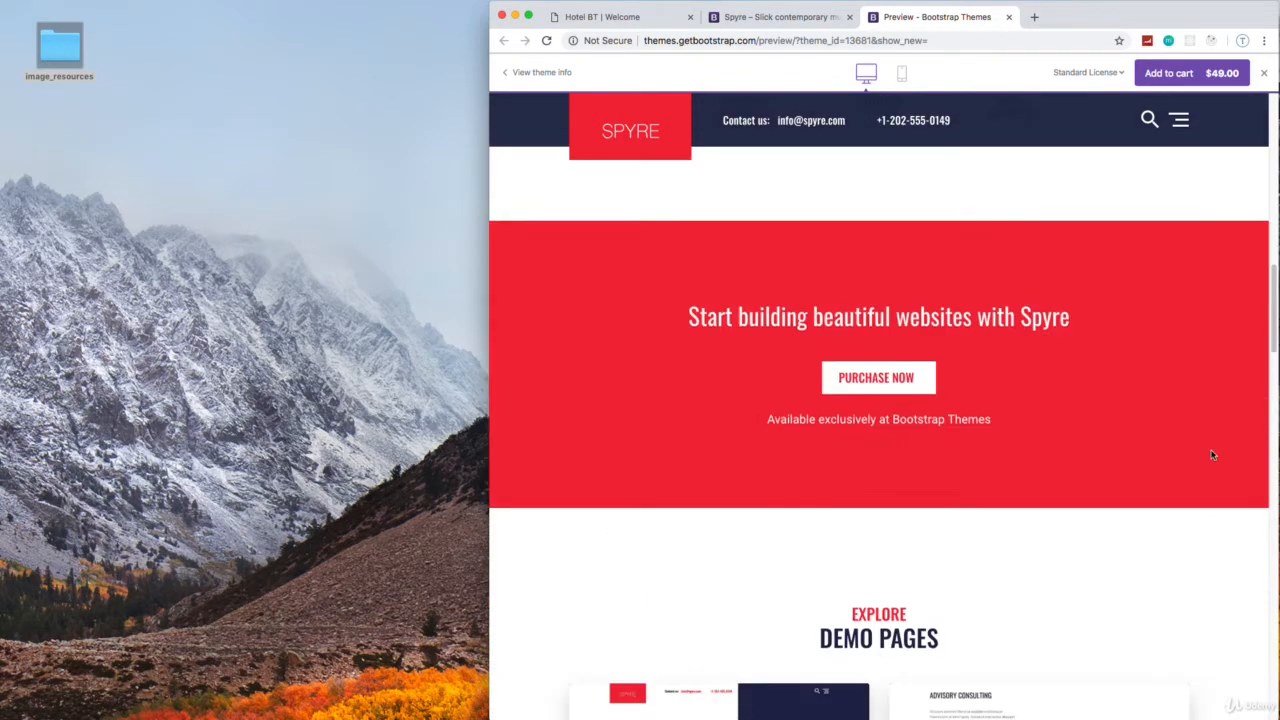
scroll("down", 3)
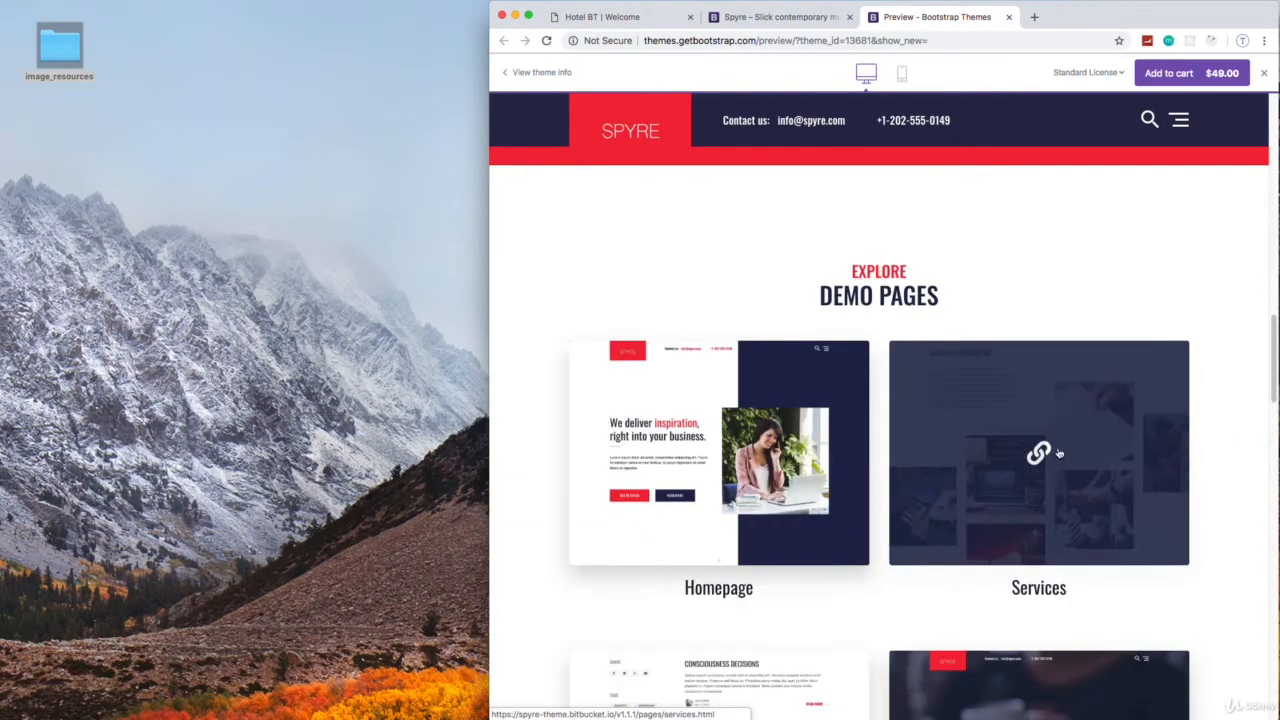
- Open the Spyre Services demo and scroll from What We Do to the services grid
left_click(1038, 452)
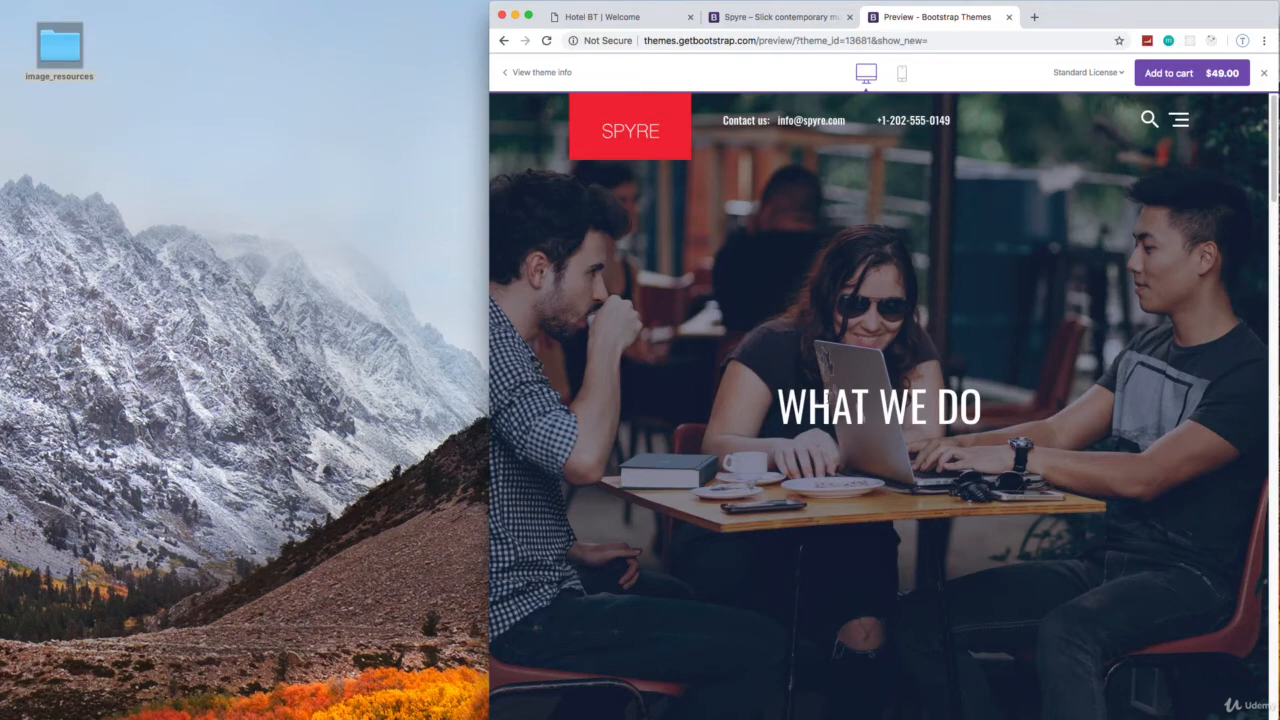
scroll("down", 3)
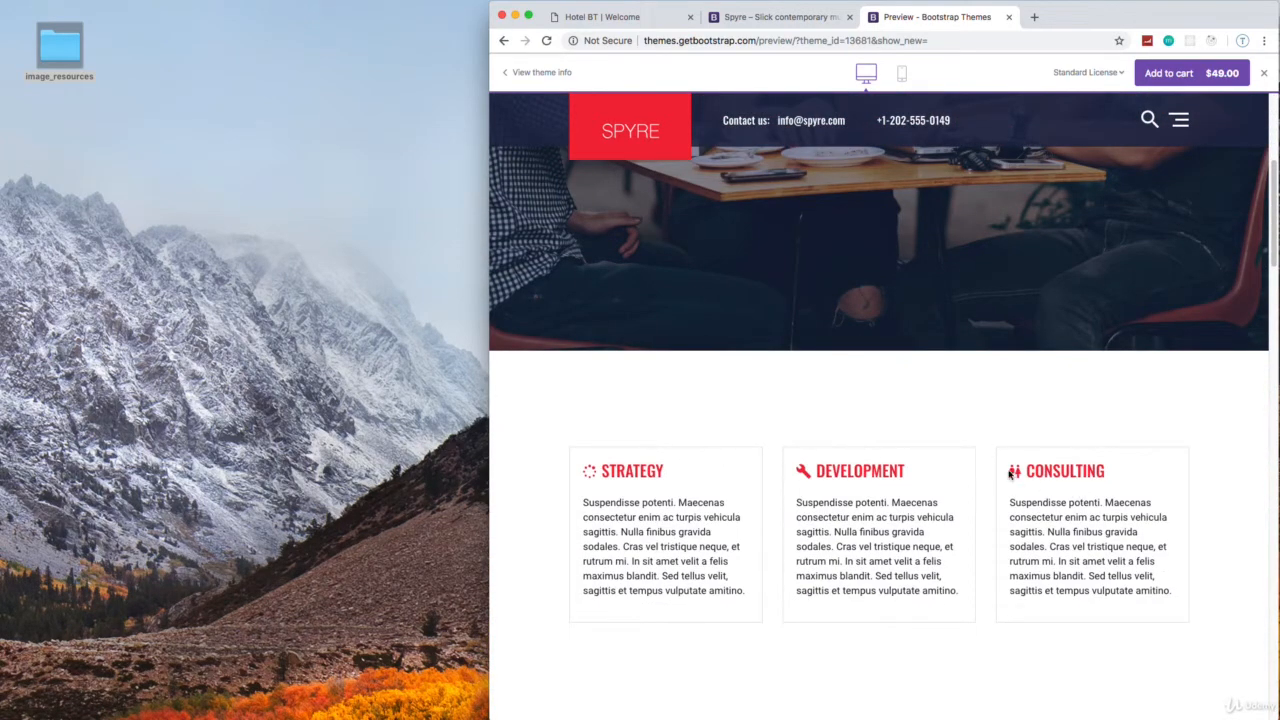
scroll("down", 3)
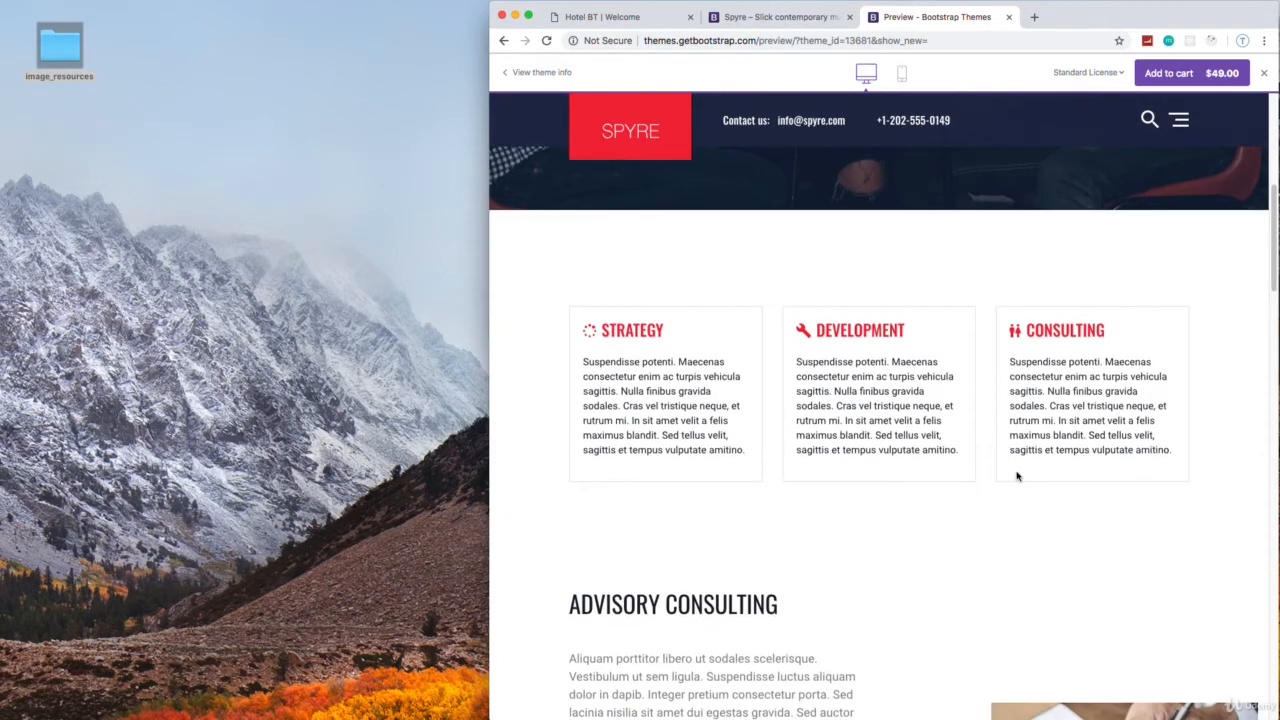
scroll("down", 3)
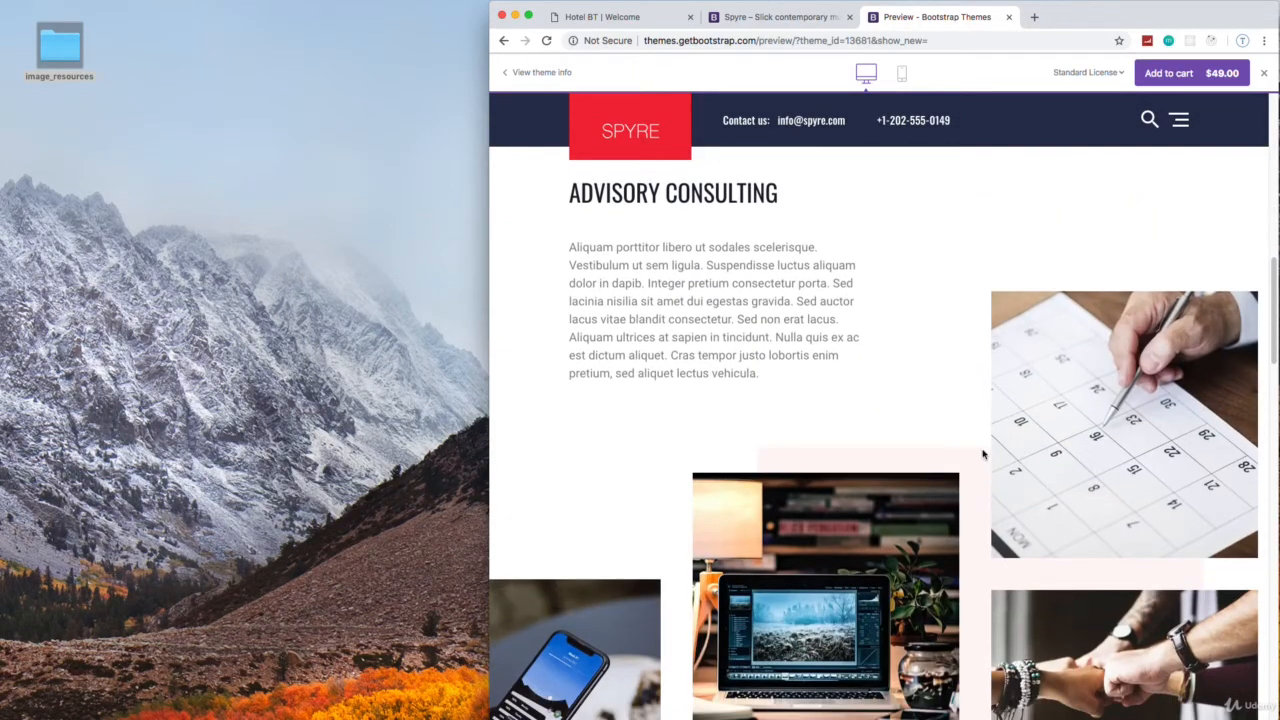
scroll("down", 3)
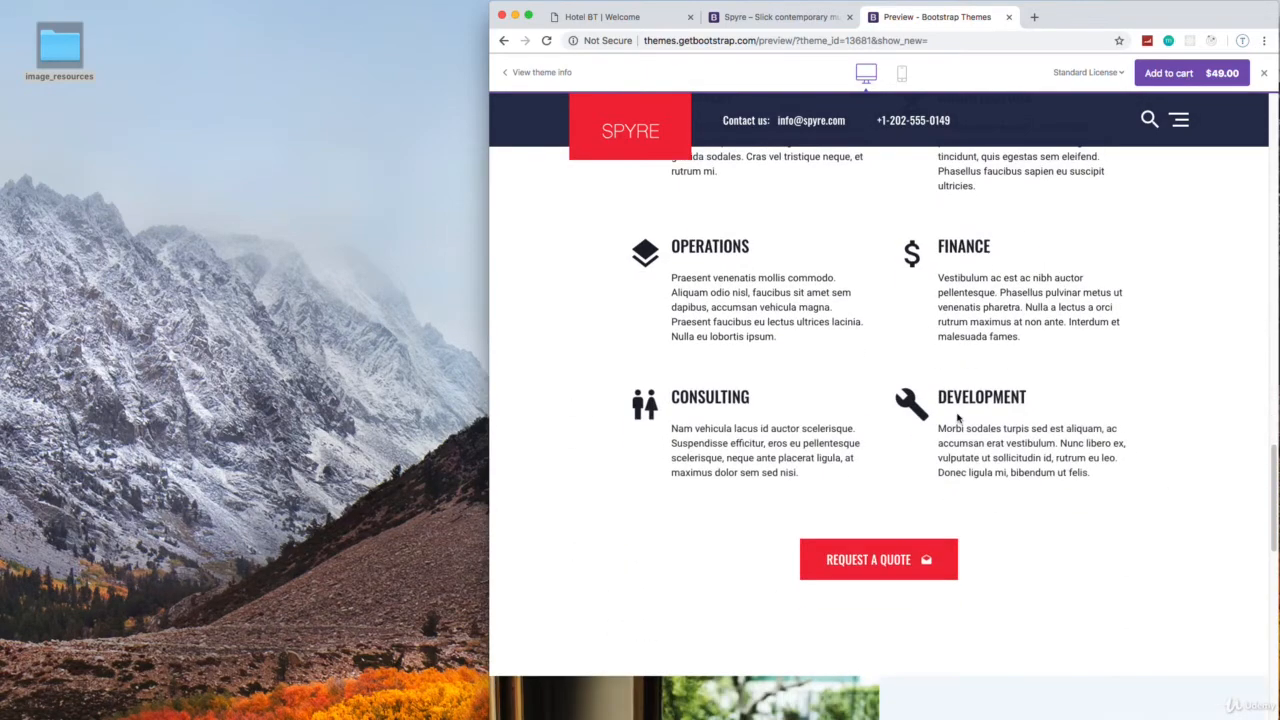
scroll("up", 3)
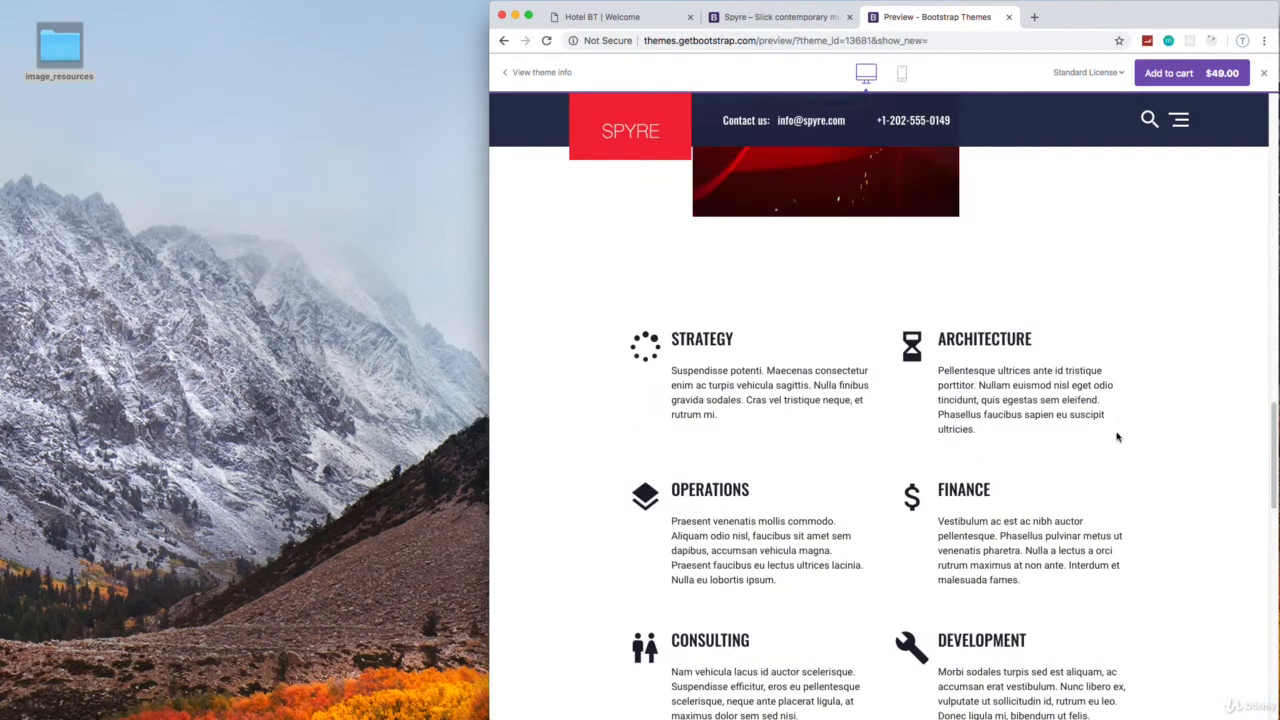
mouse_move(1128, 437)
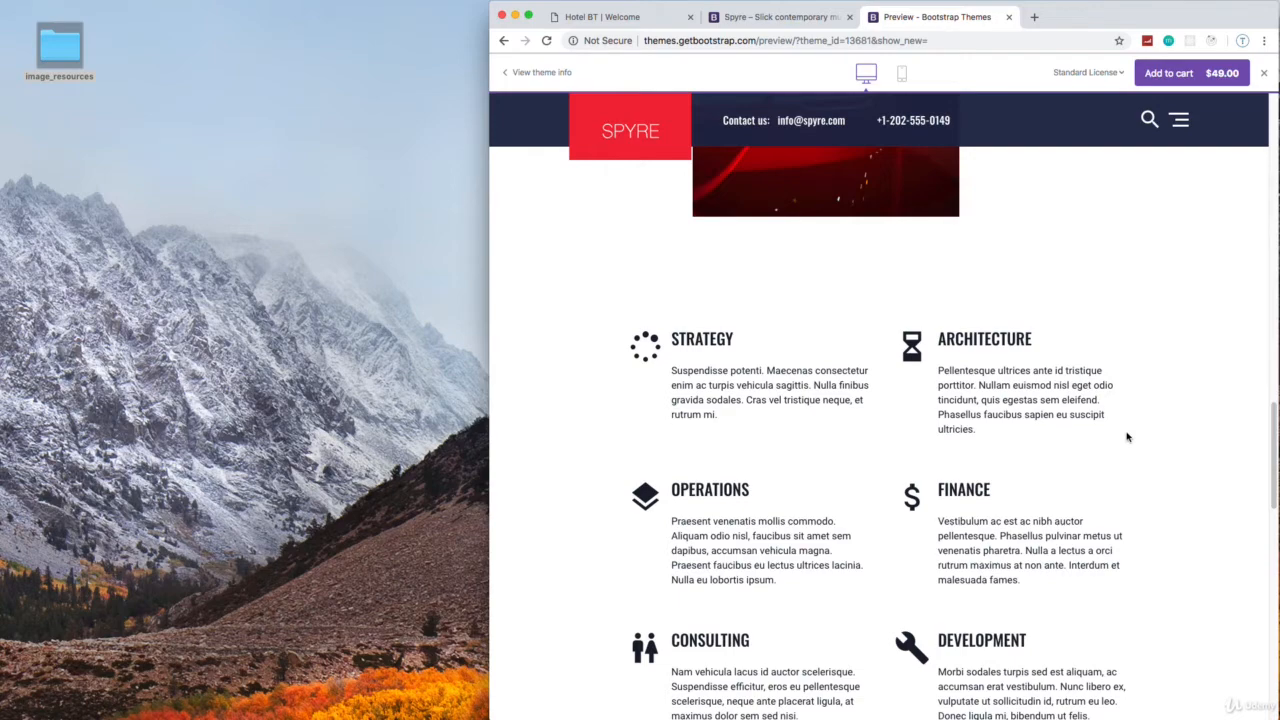
scroll("down", 3)
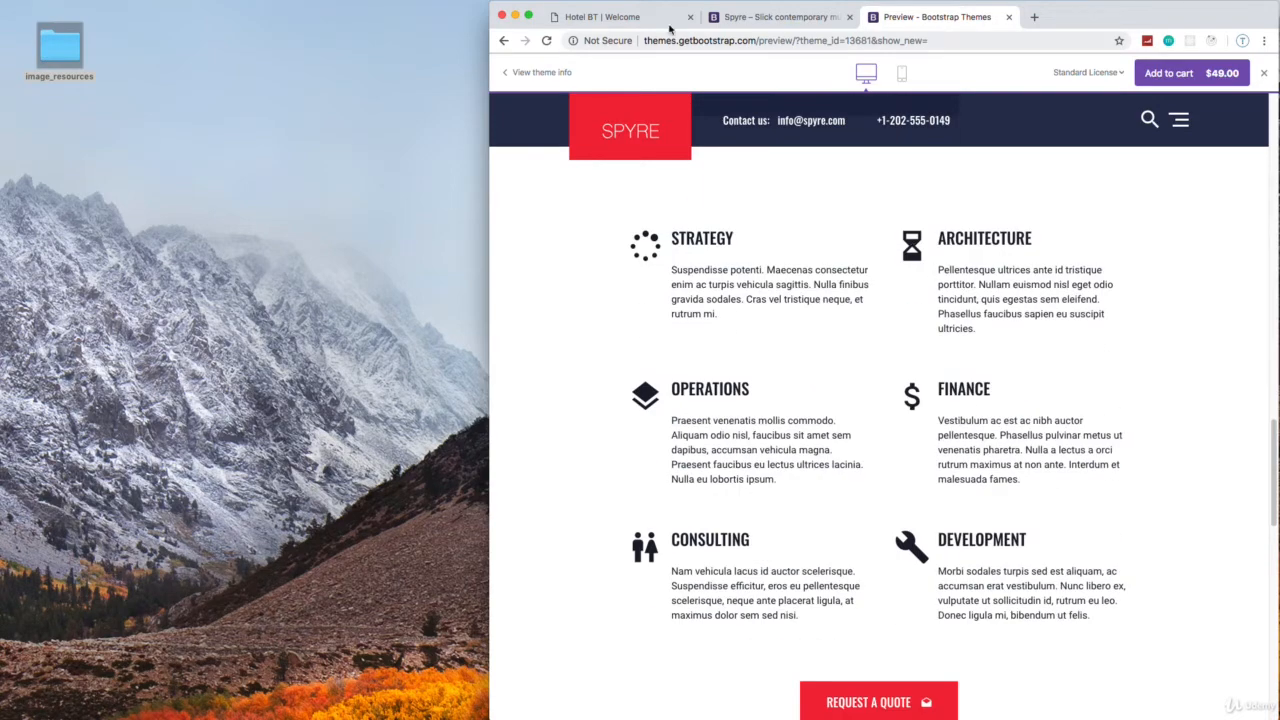
left_click(620, 17)
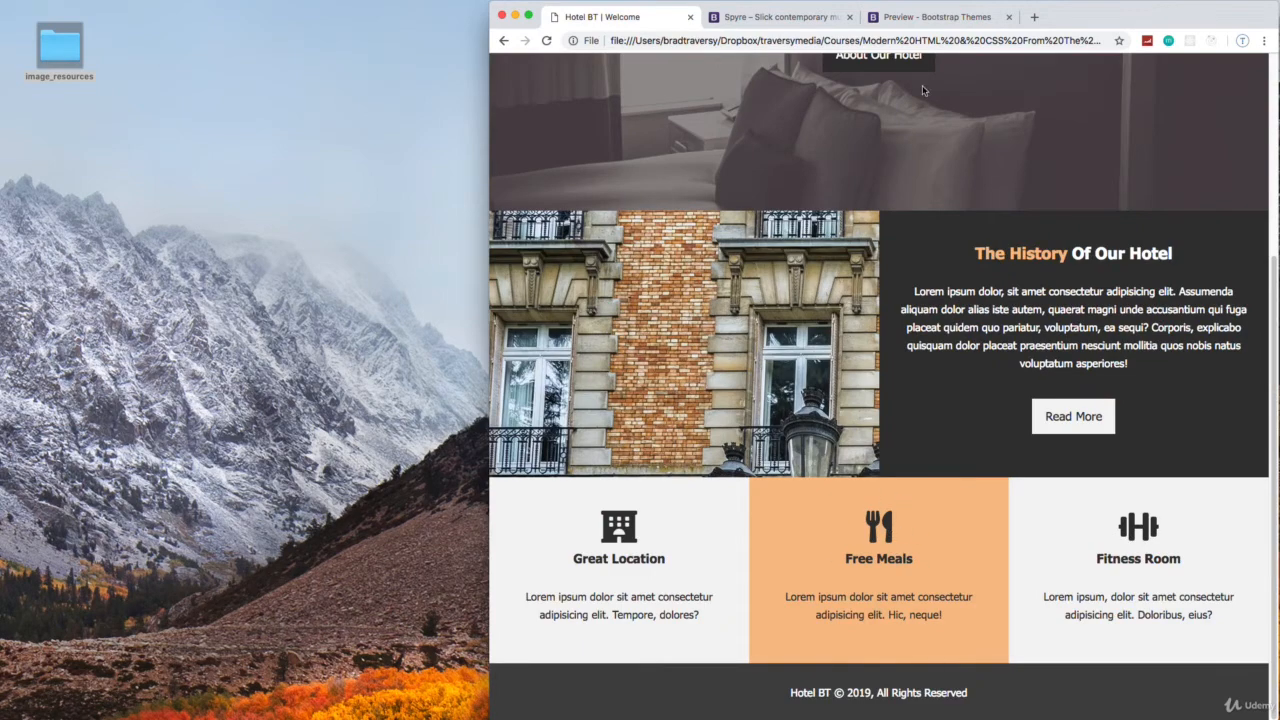
left_click(935, 17)
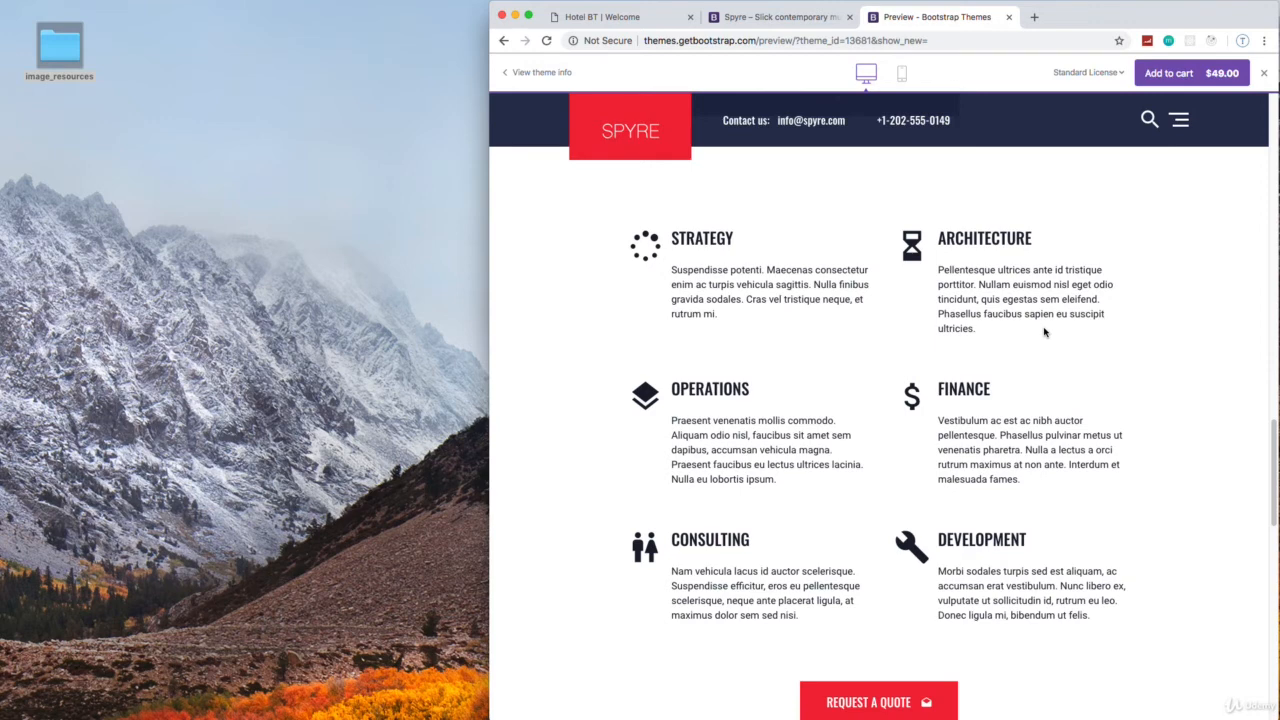
mouse_move(1053, 332)
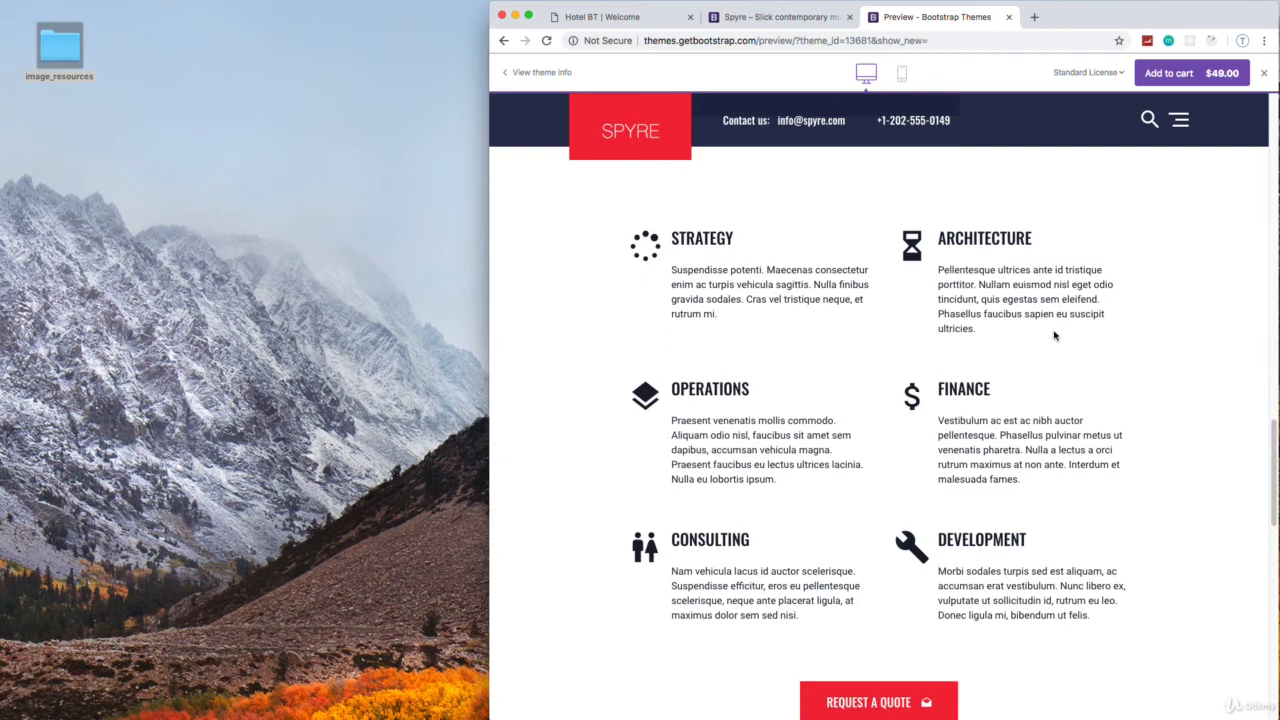
mouse_move(1066, 47)
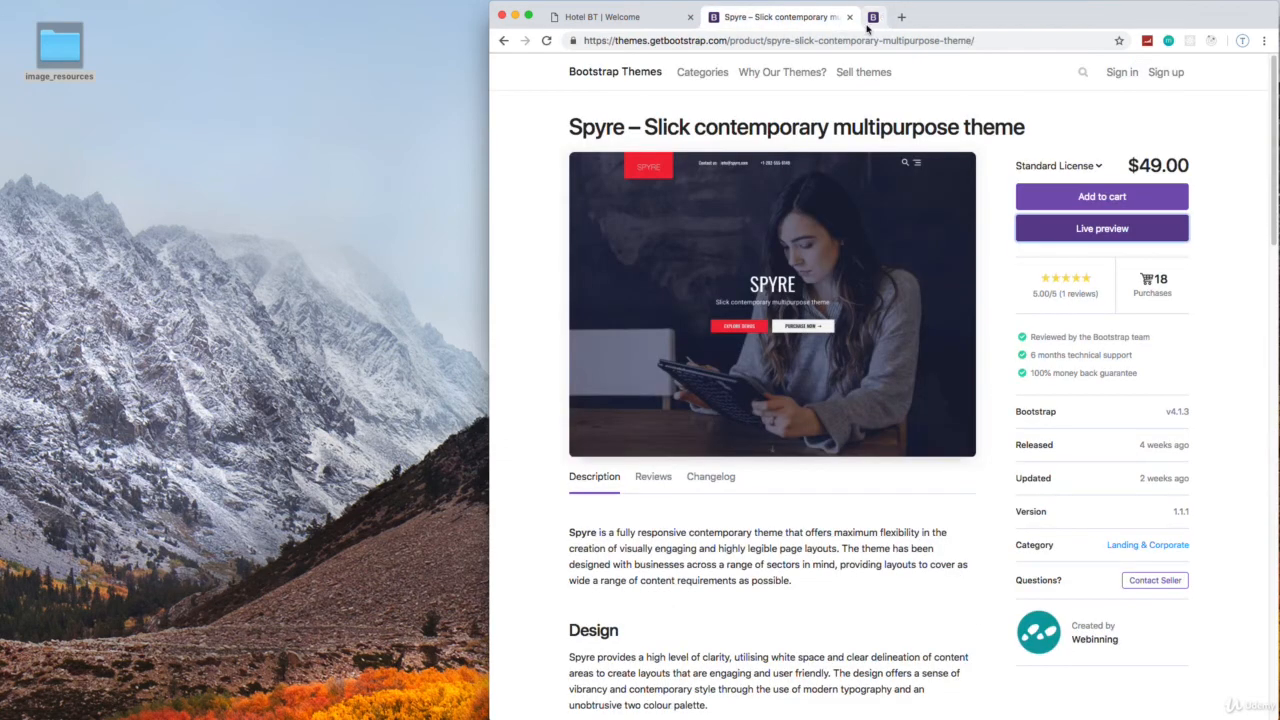
- Close the remaining theme tab and scroll the Hotel BT page to the top
left_click(620, 17)
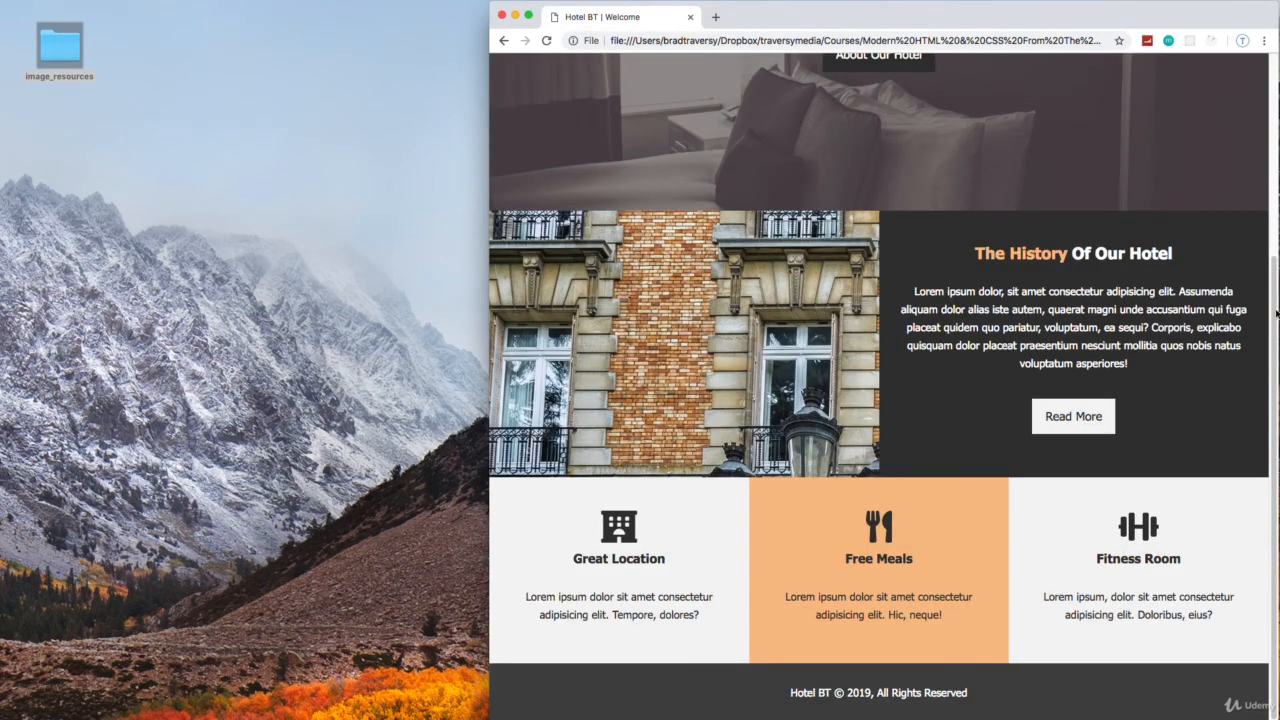
scroll("up", 3)
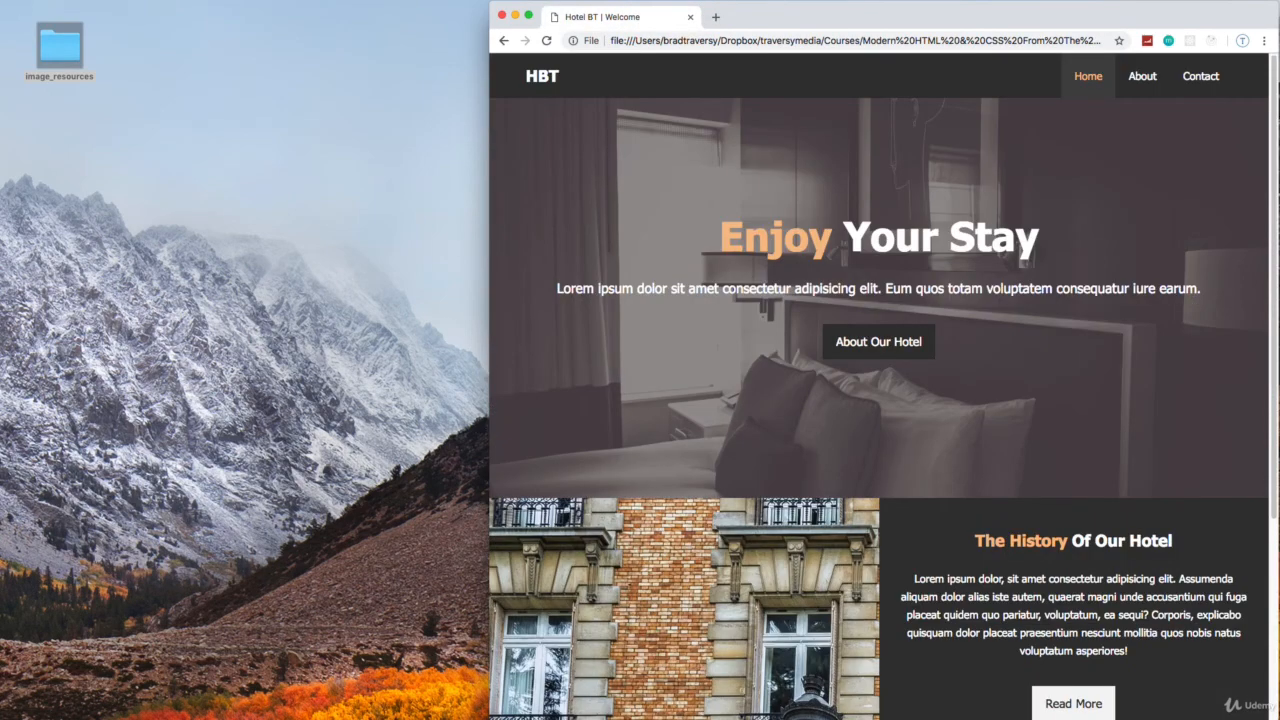